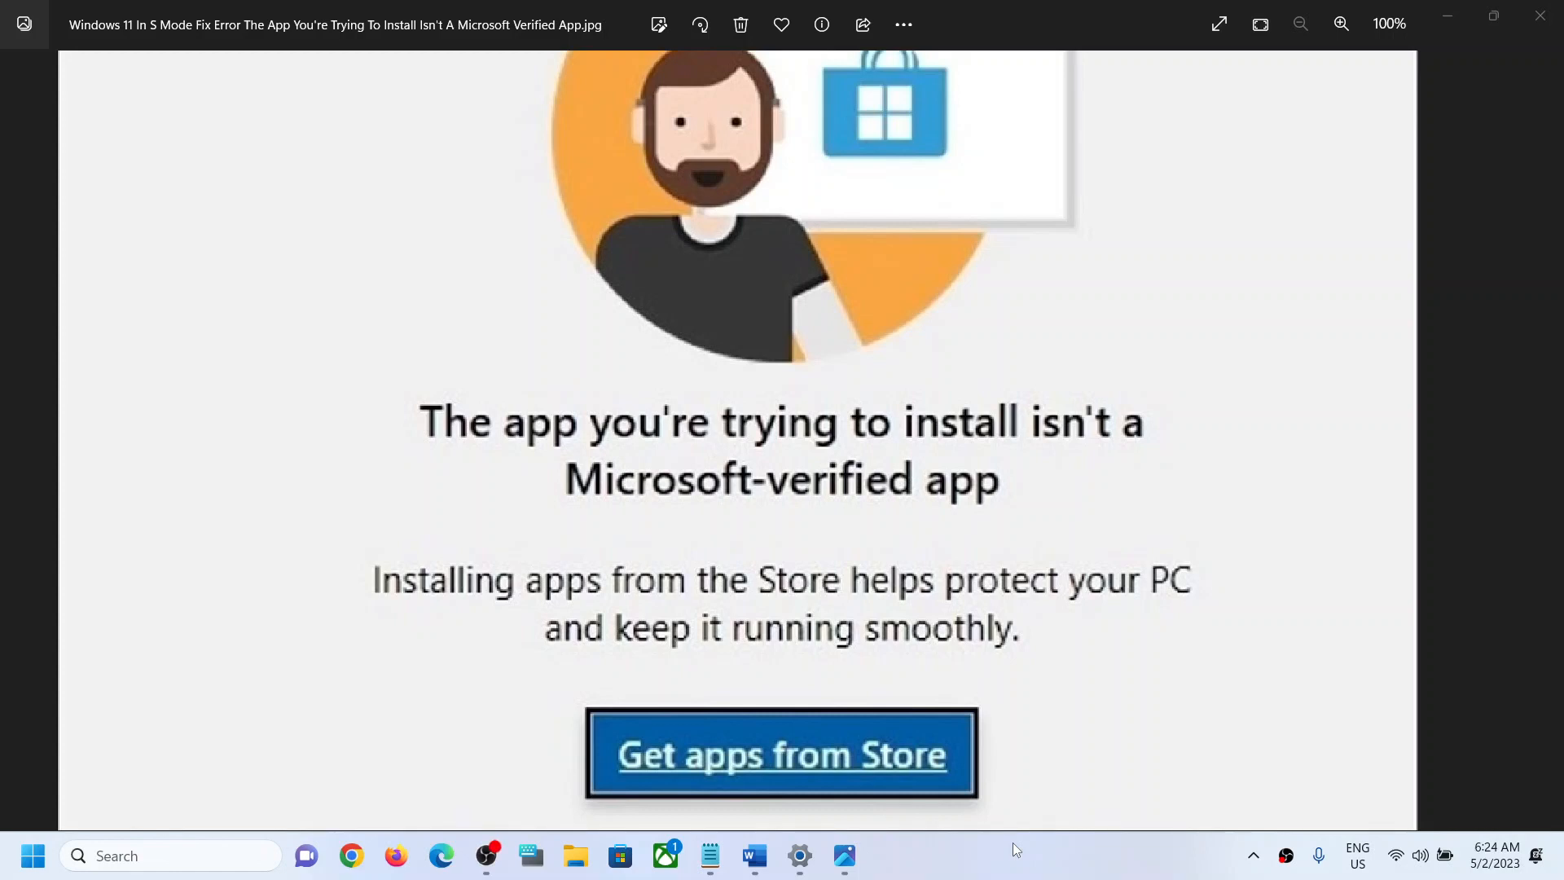
pyautogui.moveTo(536, 457)
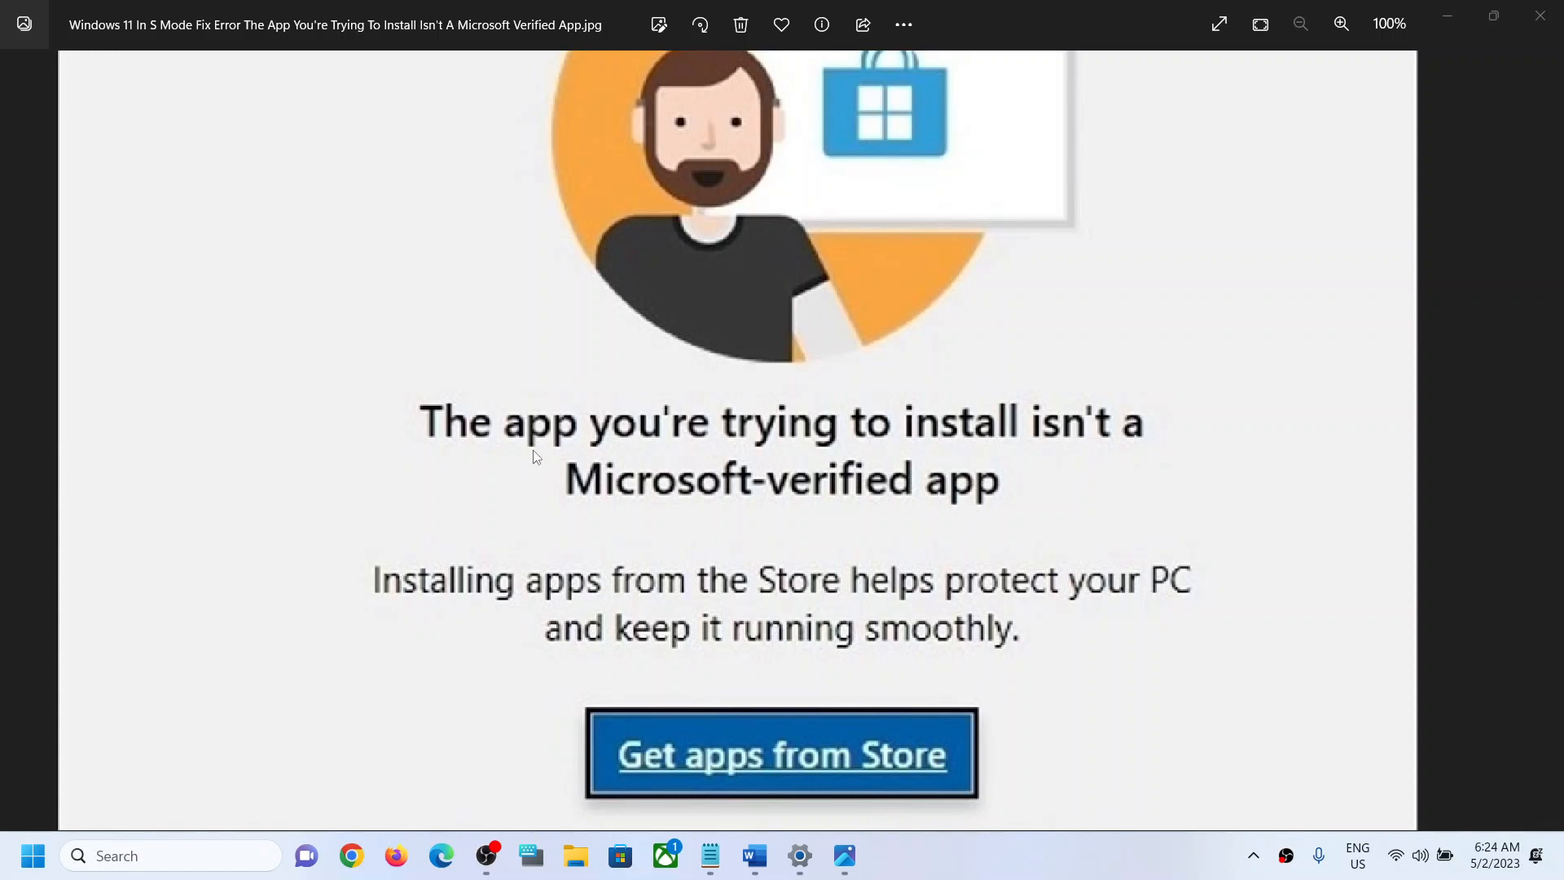
pyautogui.moveTo(795, 470)
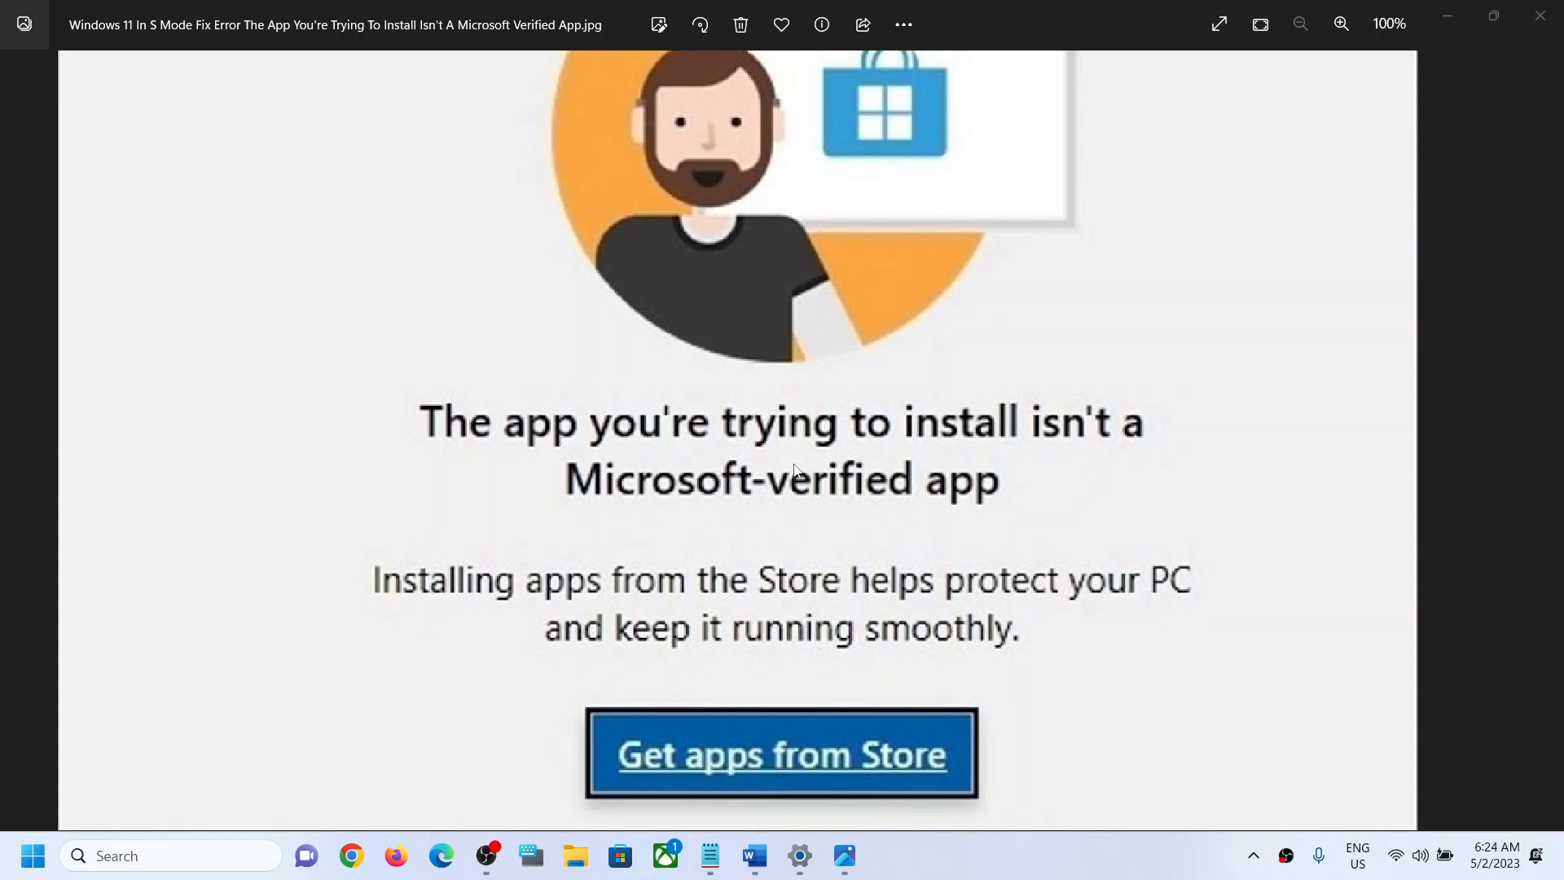
pyautogui.moveTo(952, 486)
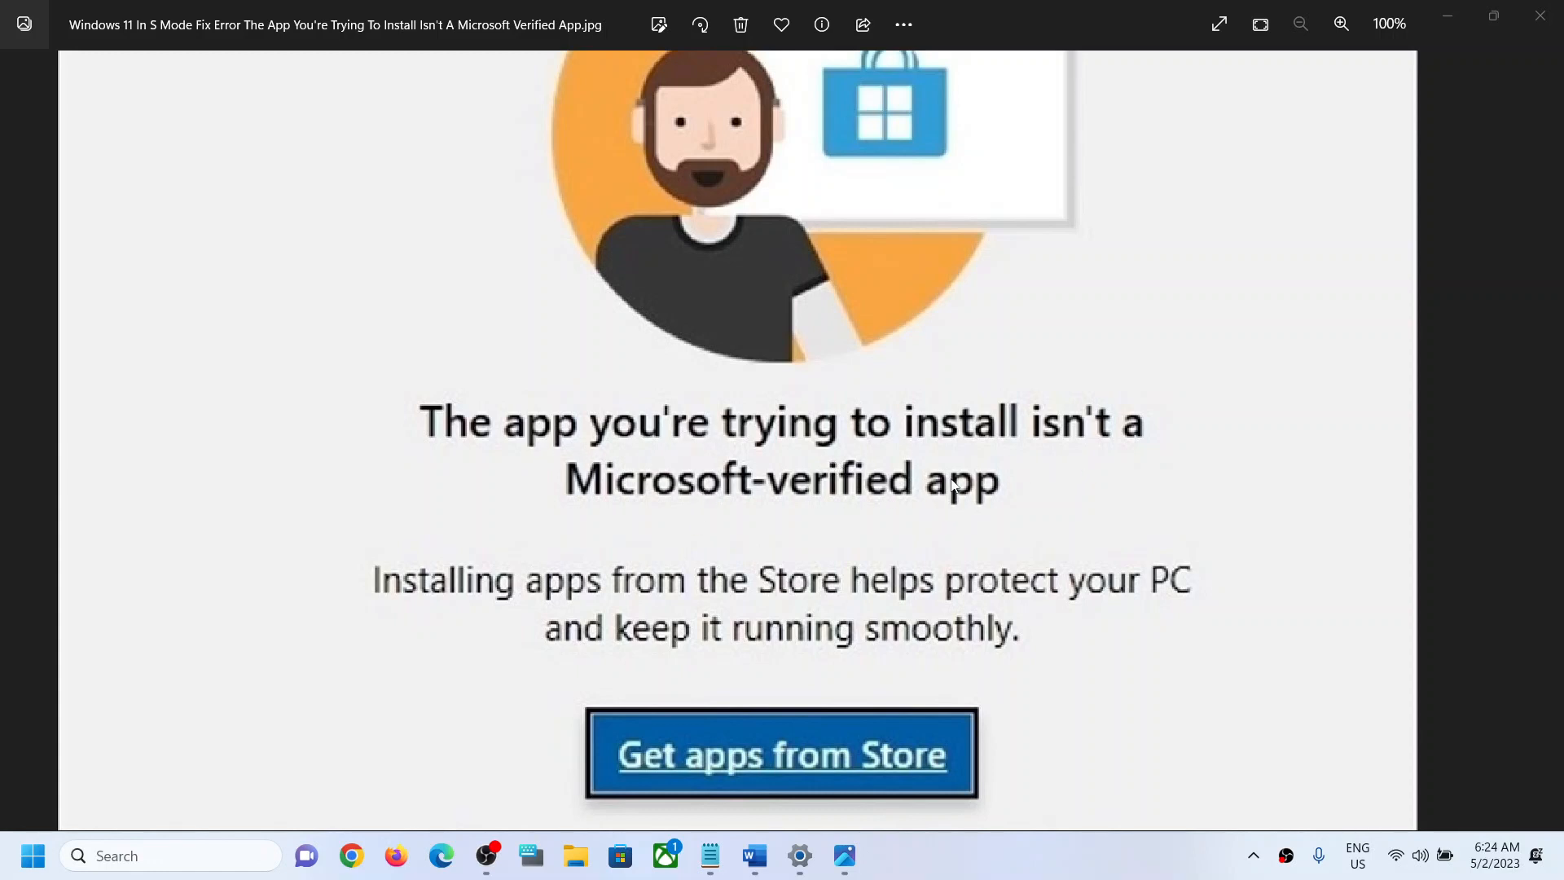
pyautogui.moveTo(887, 482)
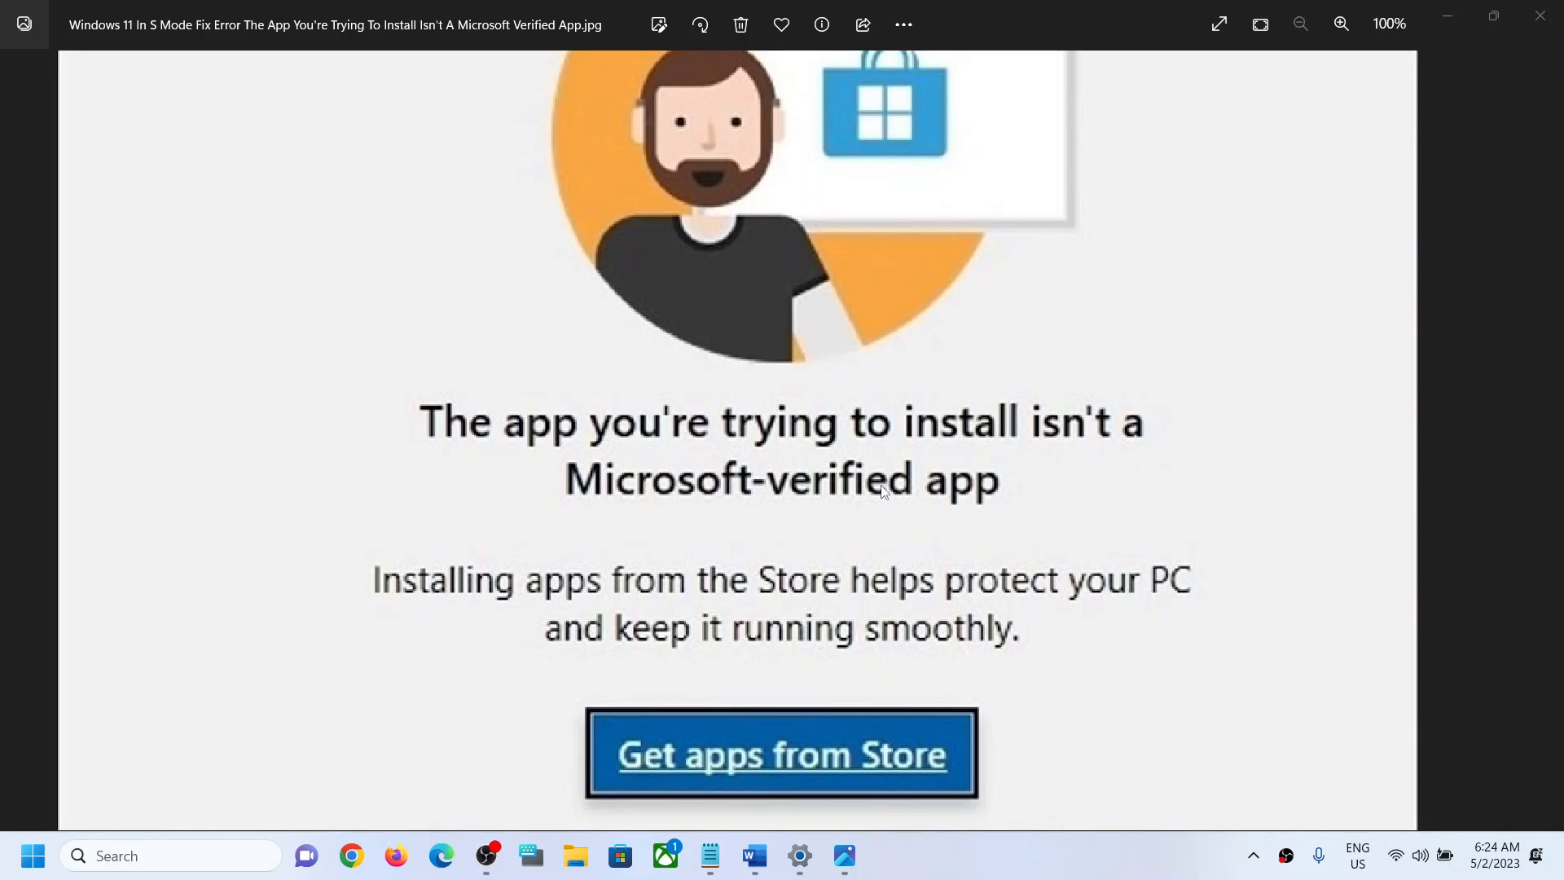
# Leave the unverified-app error image and bring up the S mode tutorial in Word
pyautogui.click(751, 854)
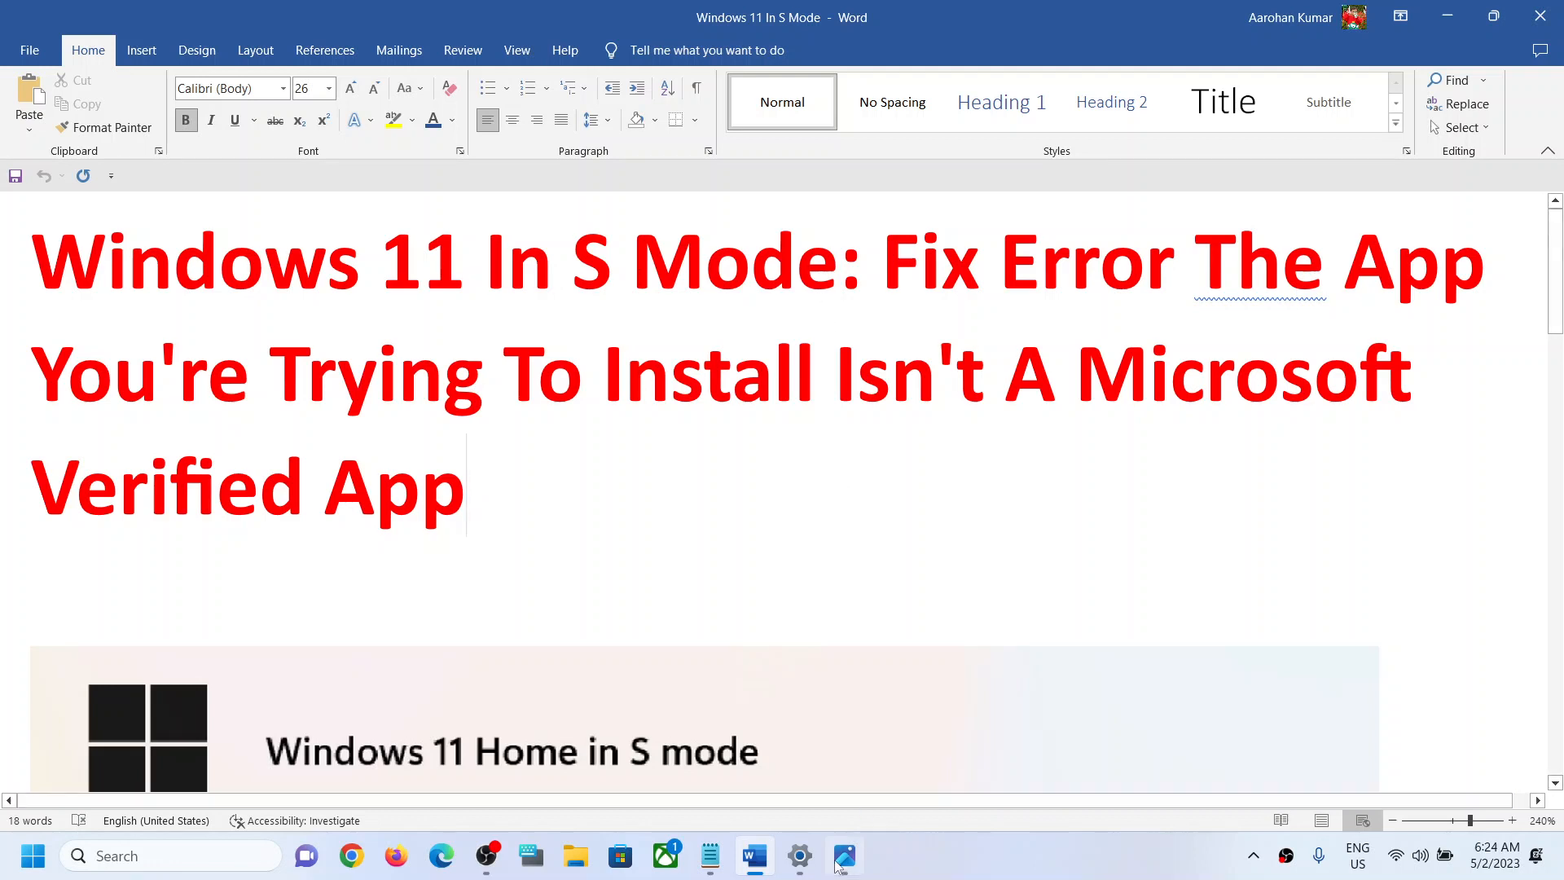
pyautogui.click(843, 856)
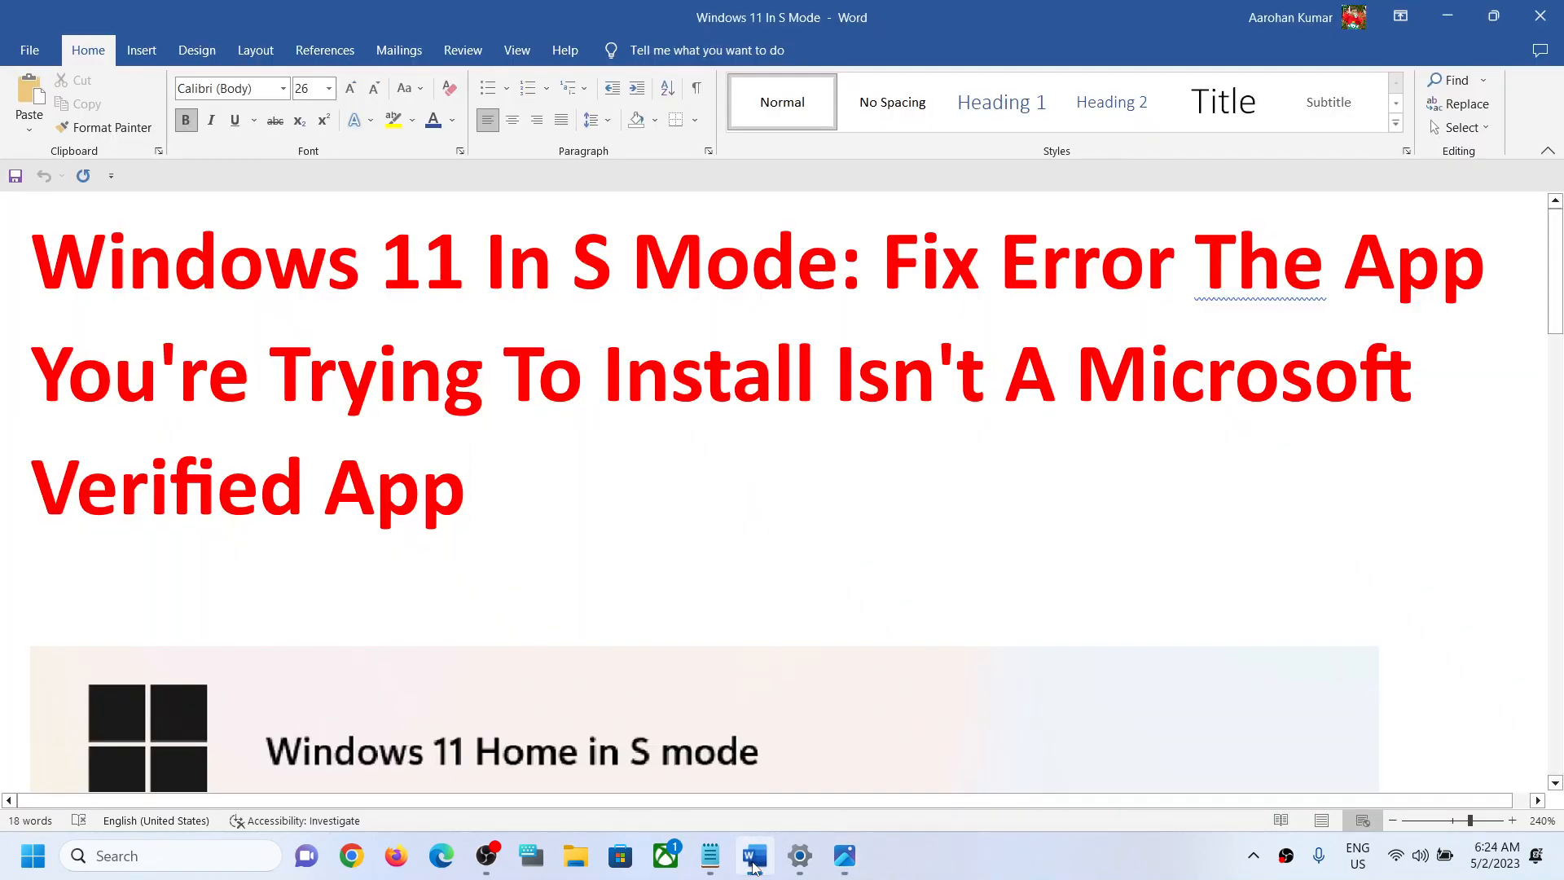
# Open Settings and scroll System to the Activation page showing Windows 11 Home Single Language
pyautogui.click(799, 854)
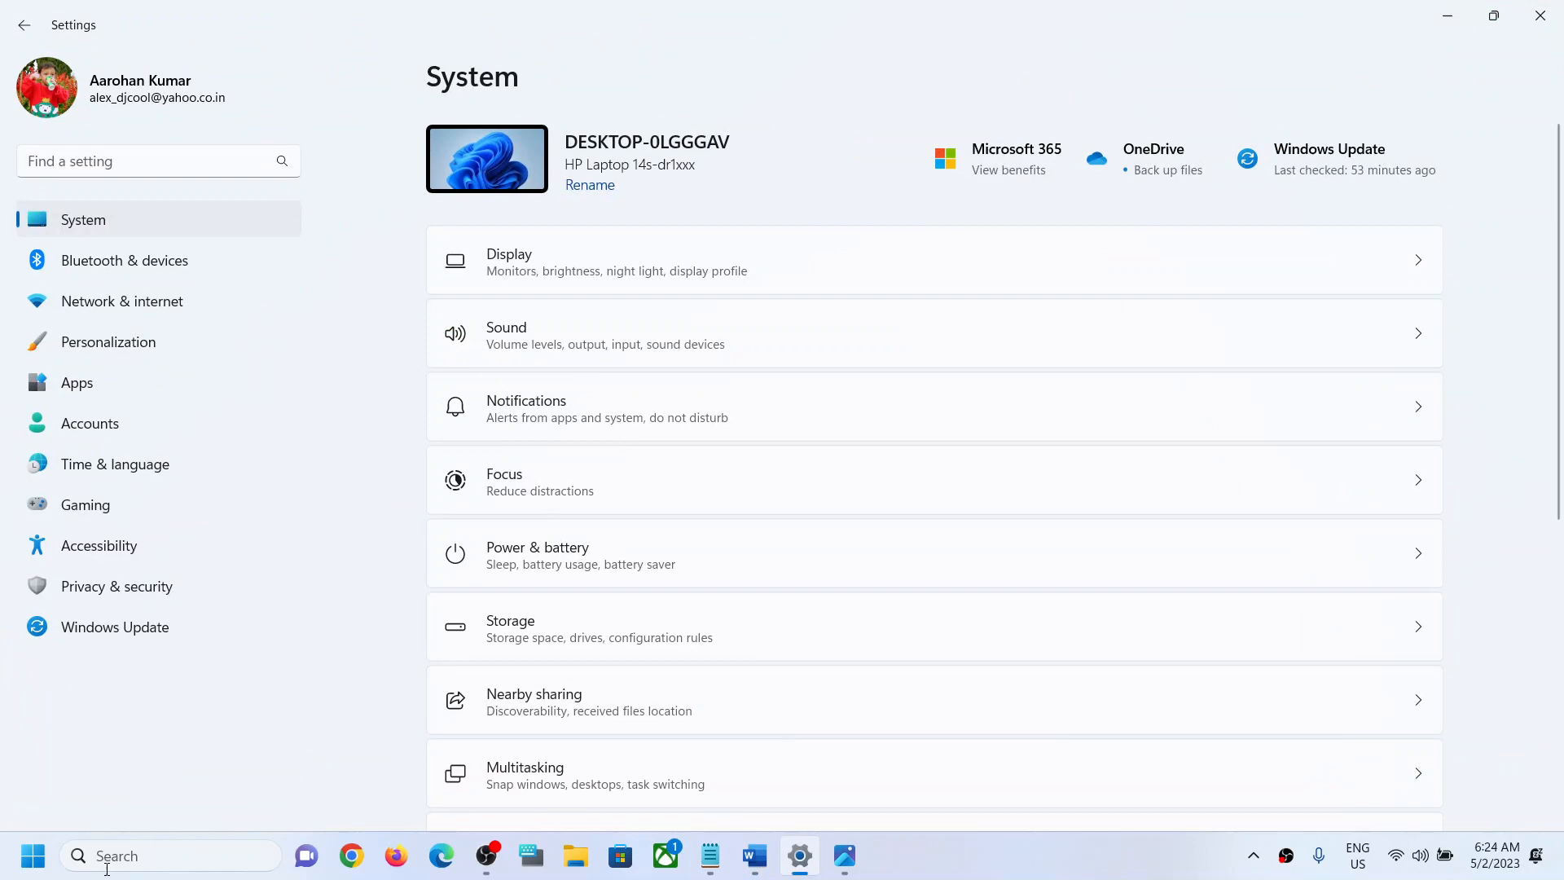
pyautogui.click(33, 856)
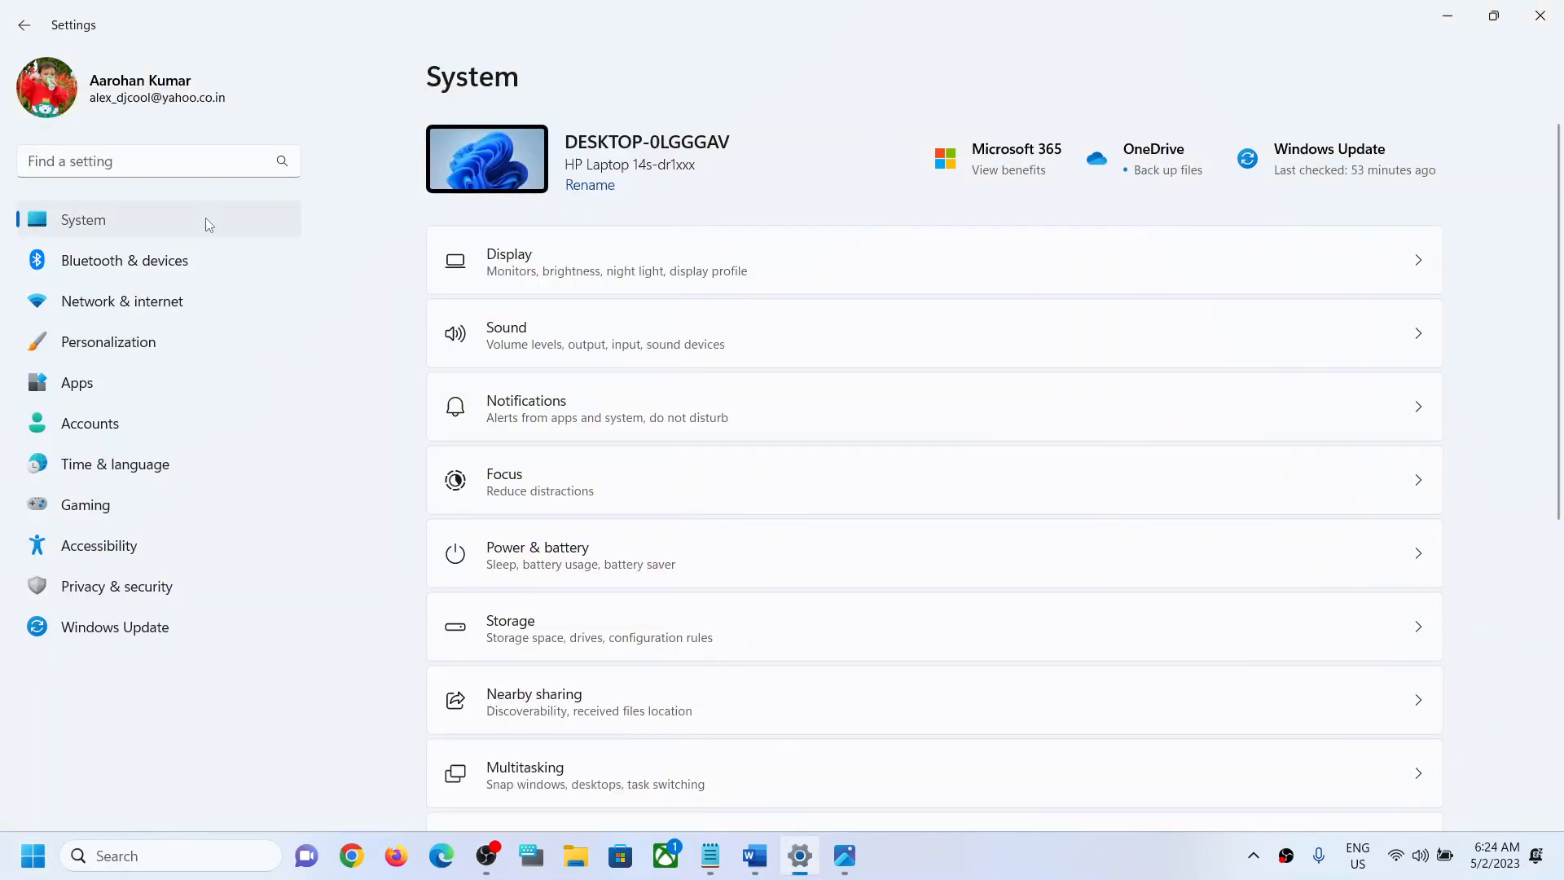
pyautogui.scroll(-3)
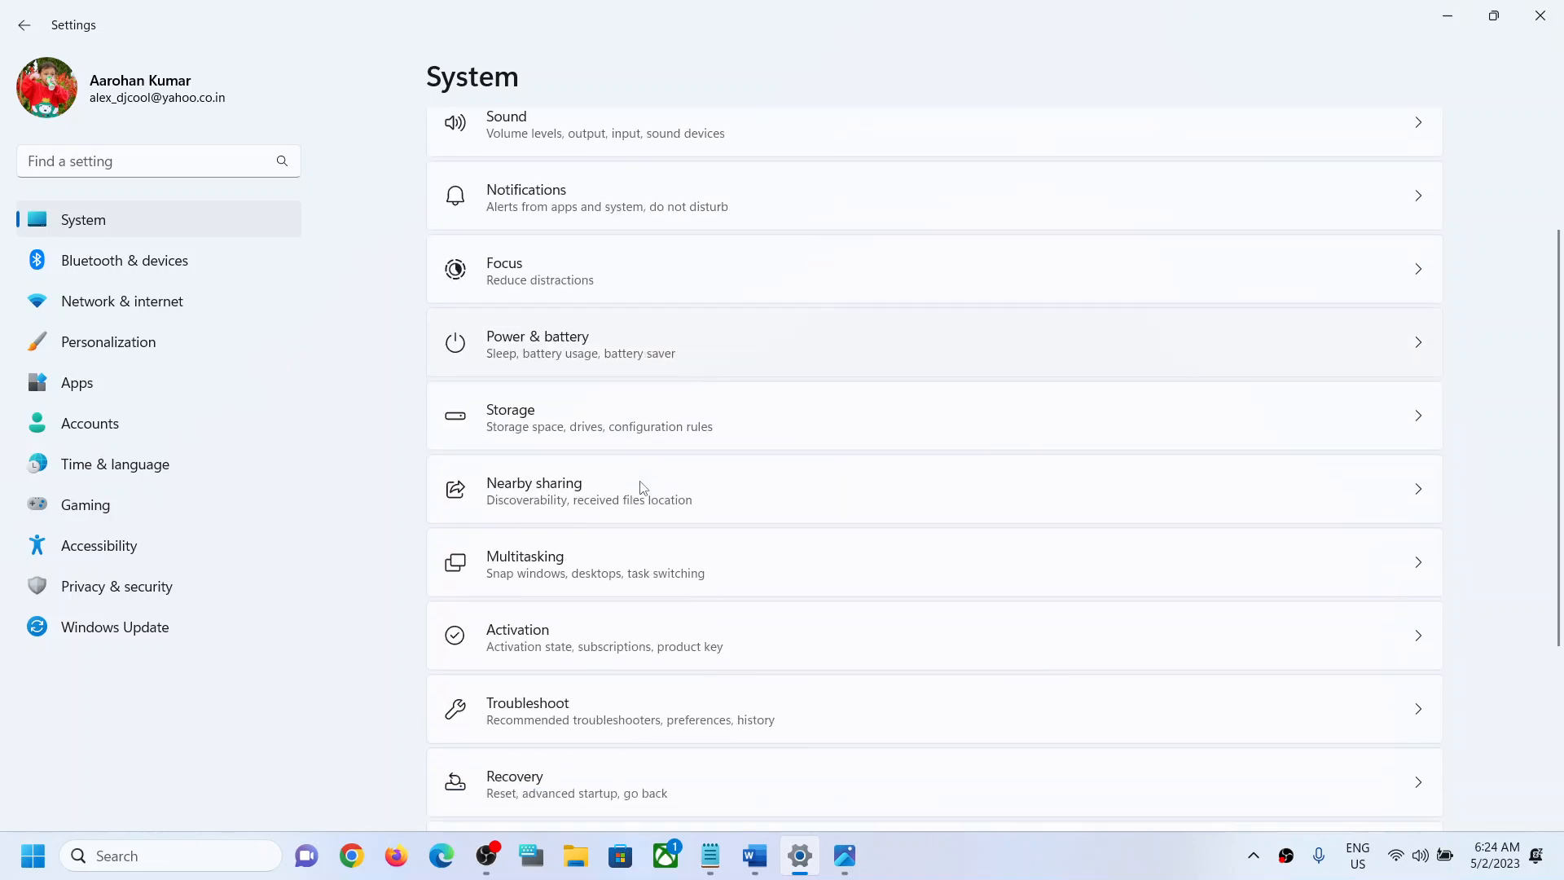
pyautogui.scroll(-3)
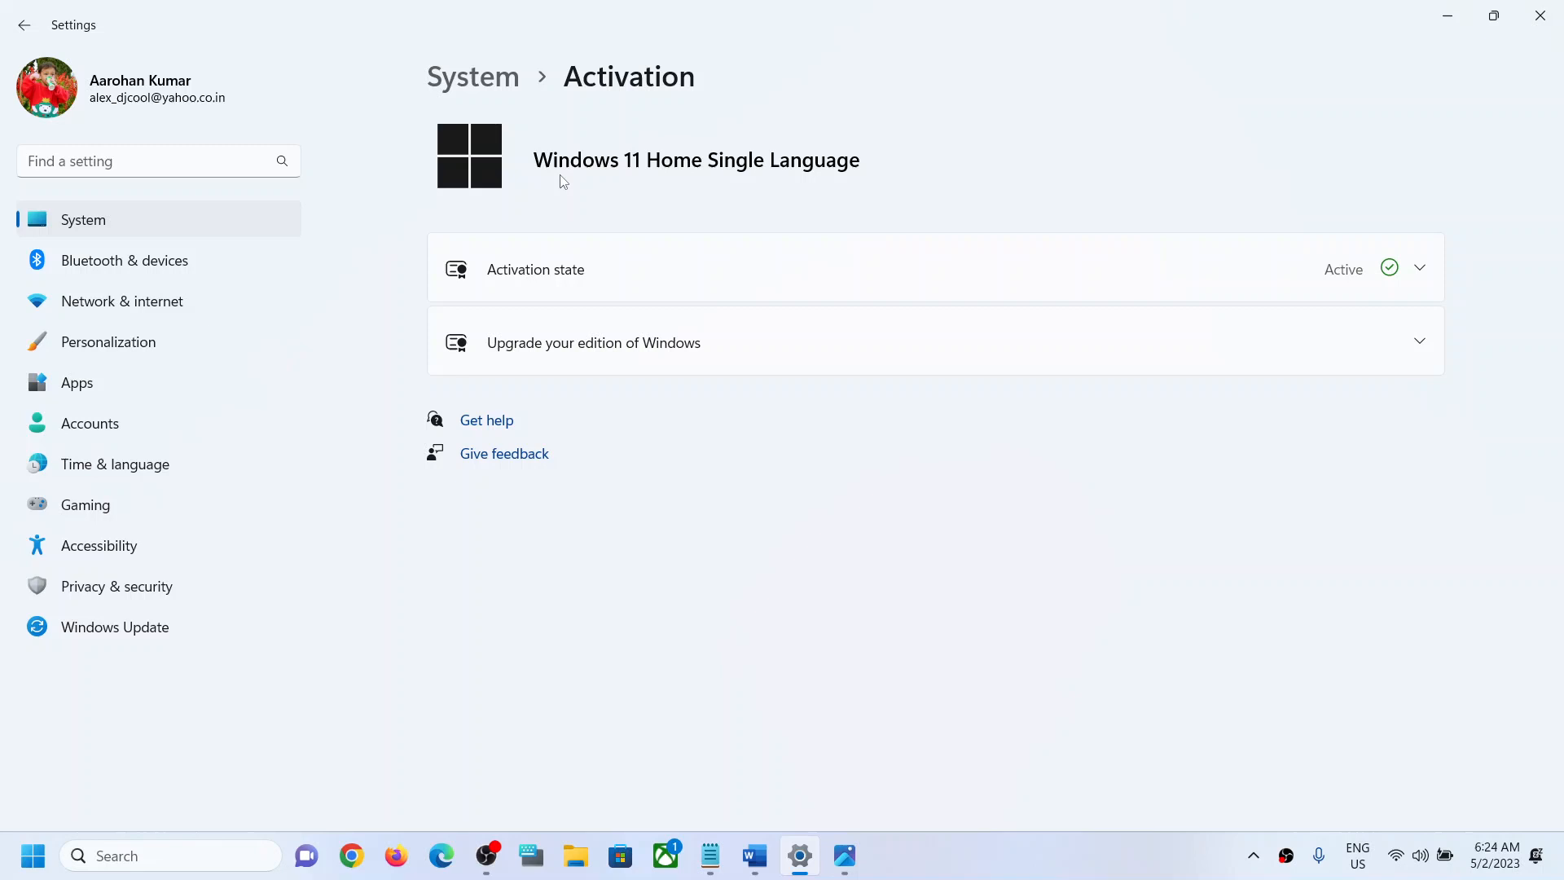
pyautogui.moveTo(856, 643)
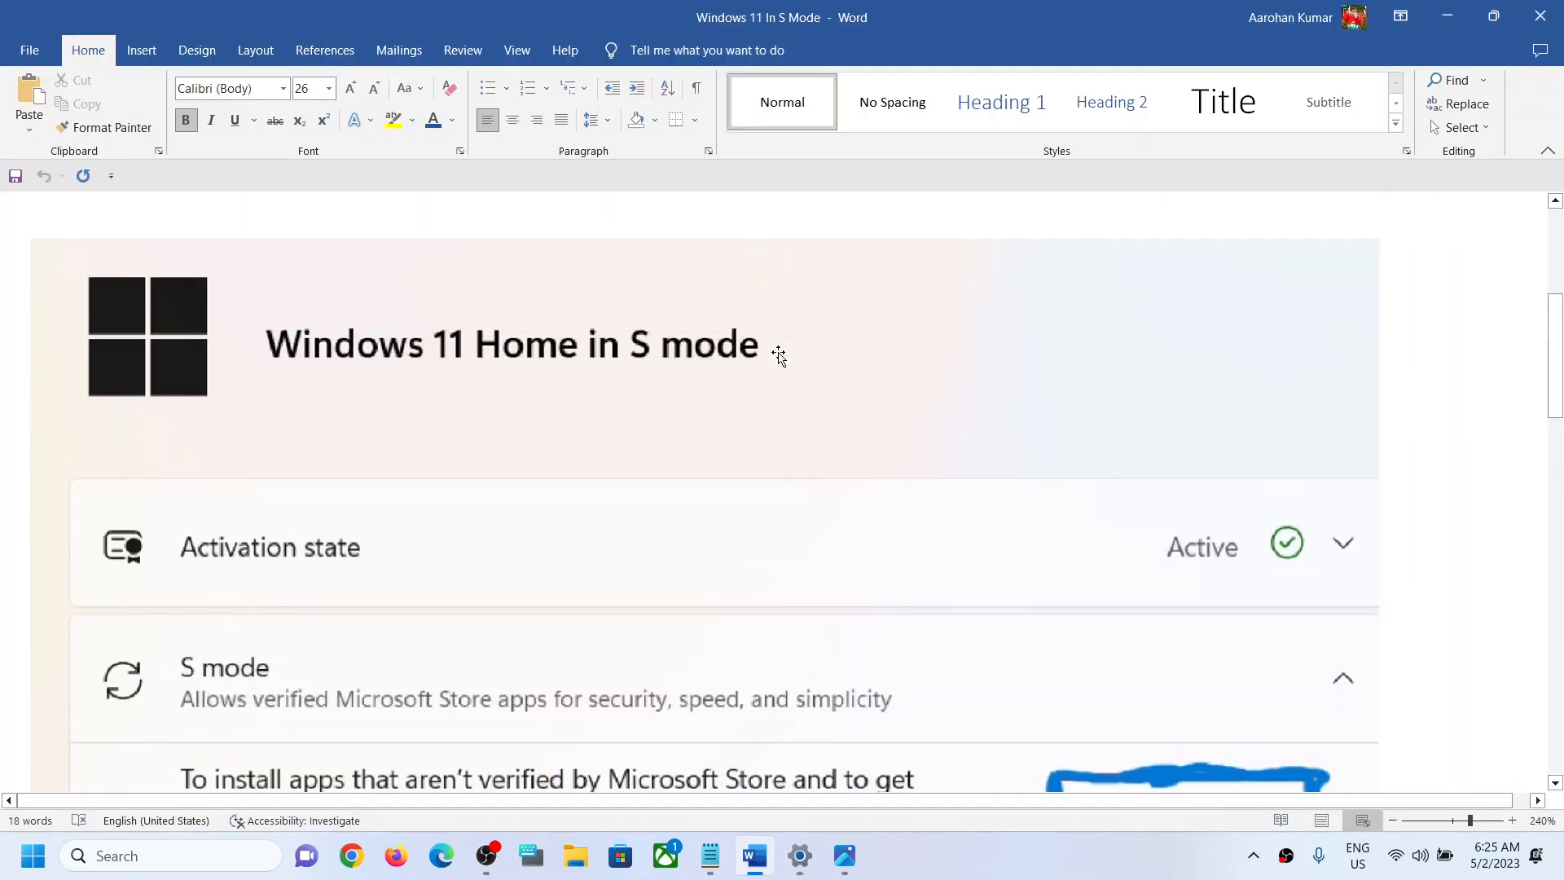
pyautogui.scroll(-3)
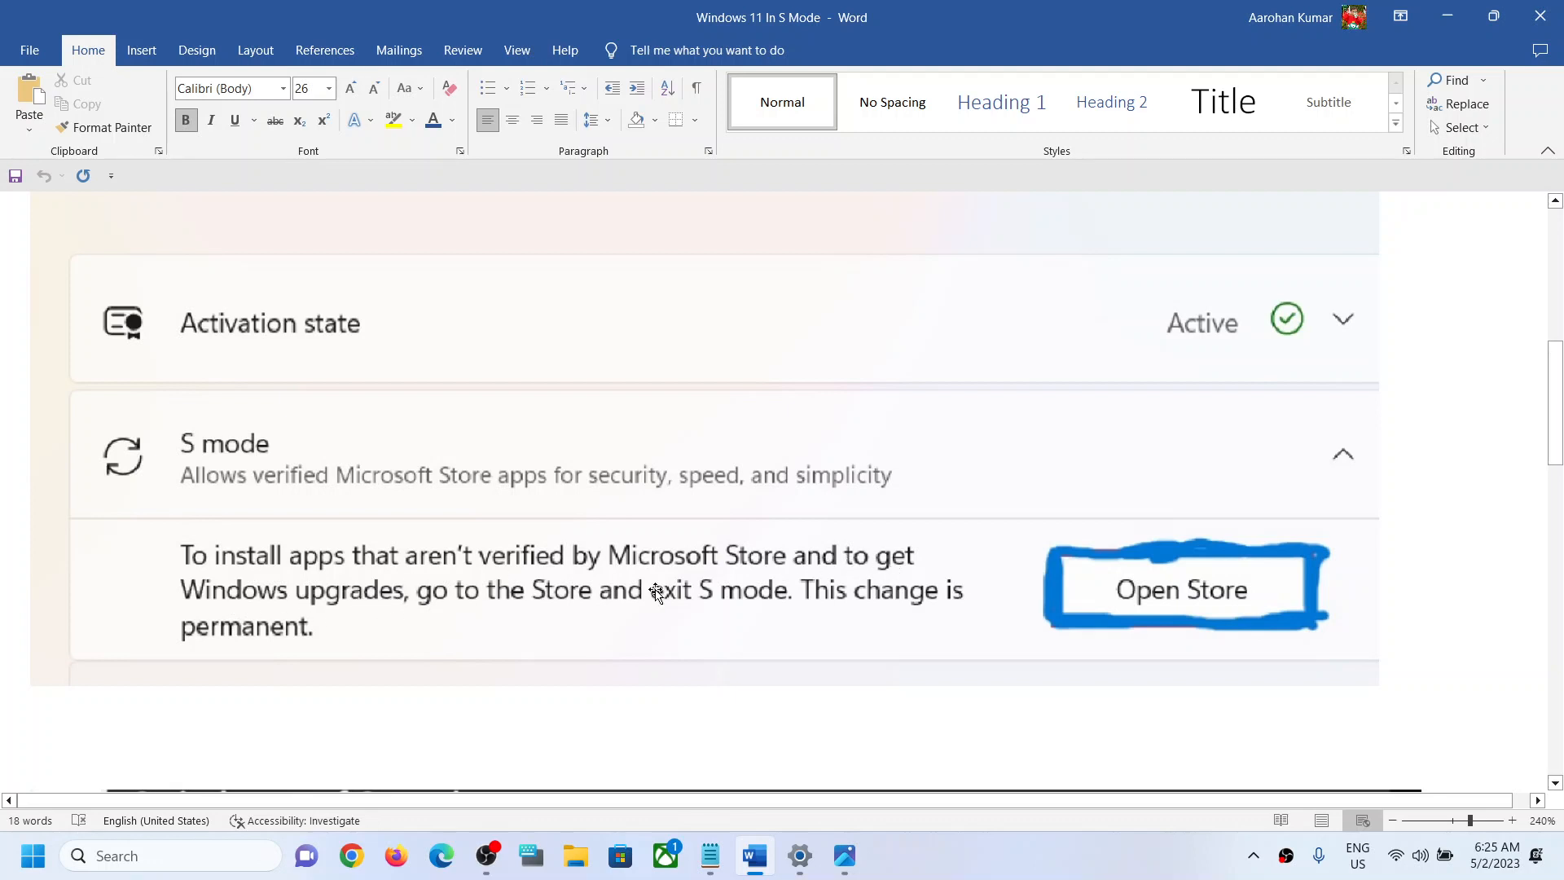
pyautogui.moveTo(649, 610)
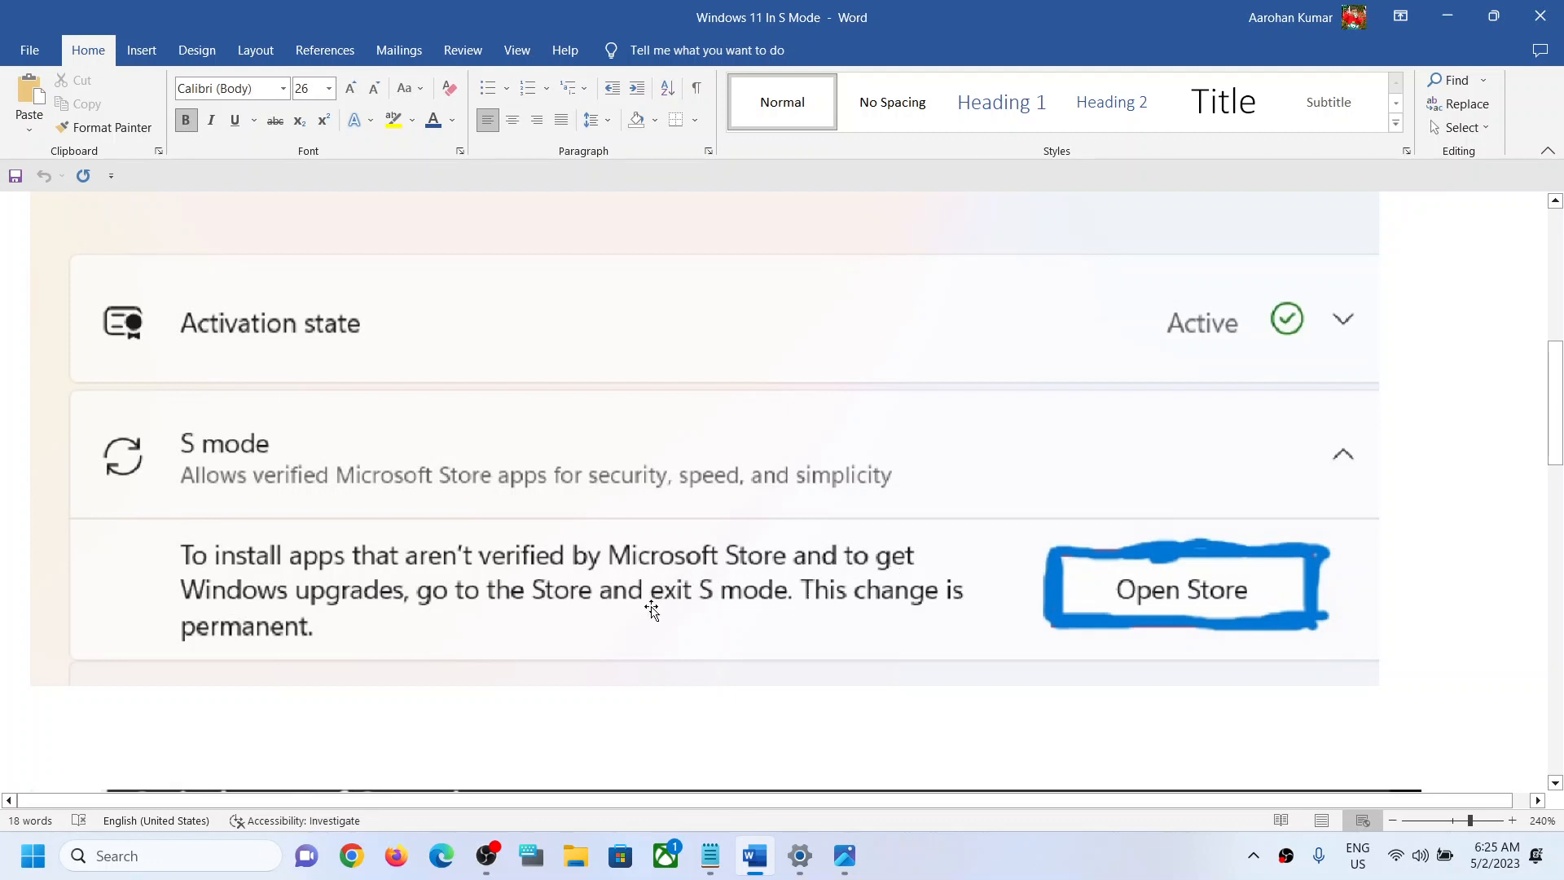
pyautogui.moveTo(720, 608)
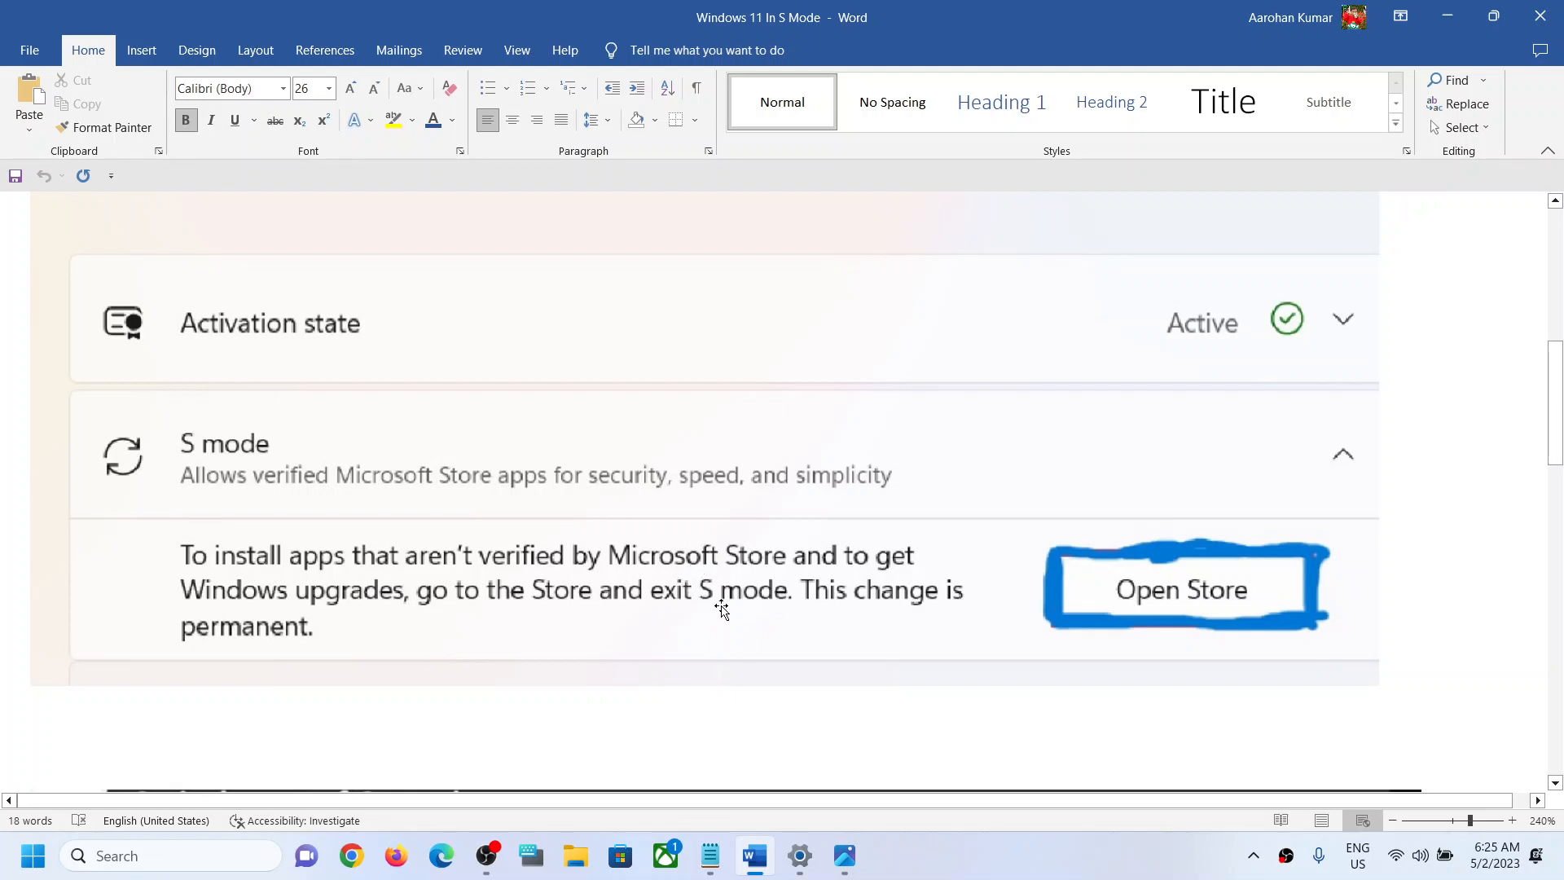
pyautogui.moveTo(1204, 577)
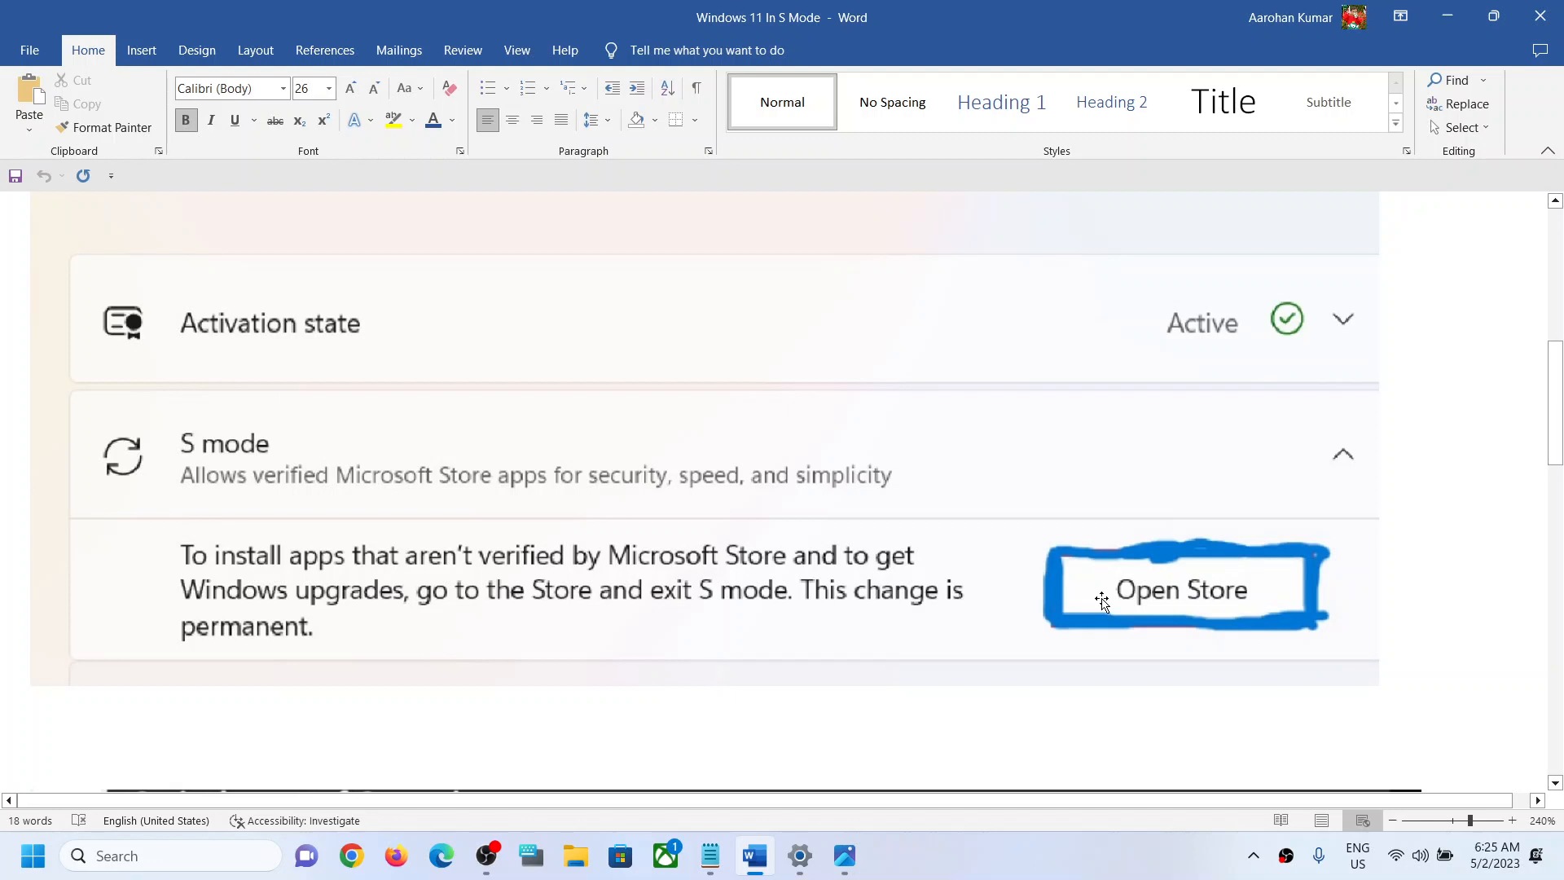
pyautogui.click(1181, 588)
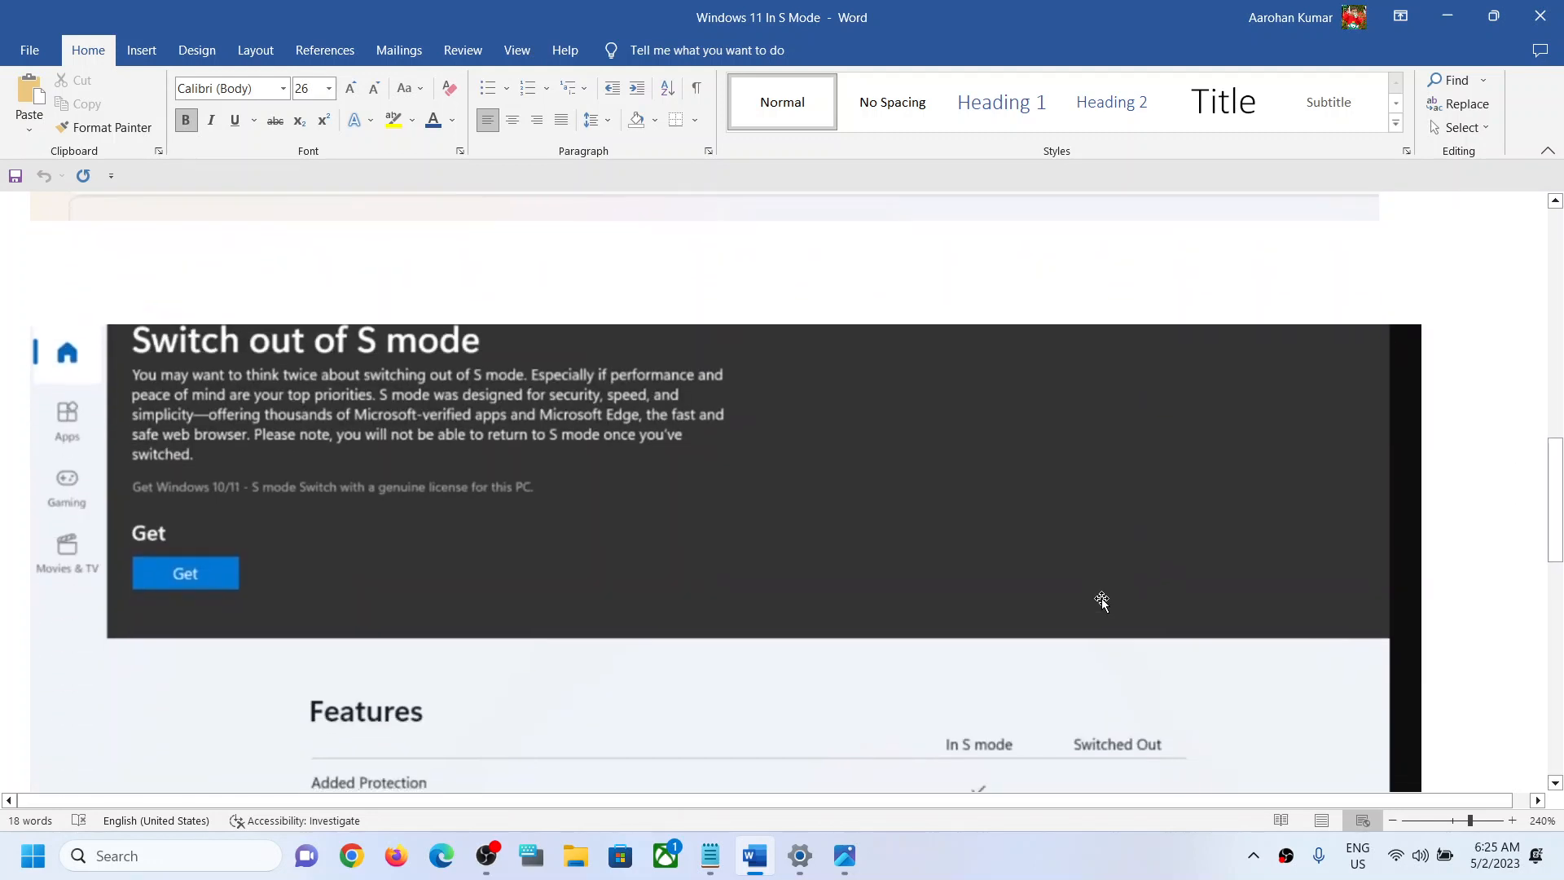
pyautogui.moveTo(182, 417)
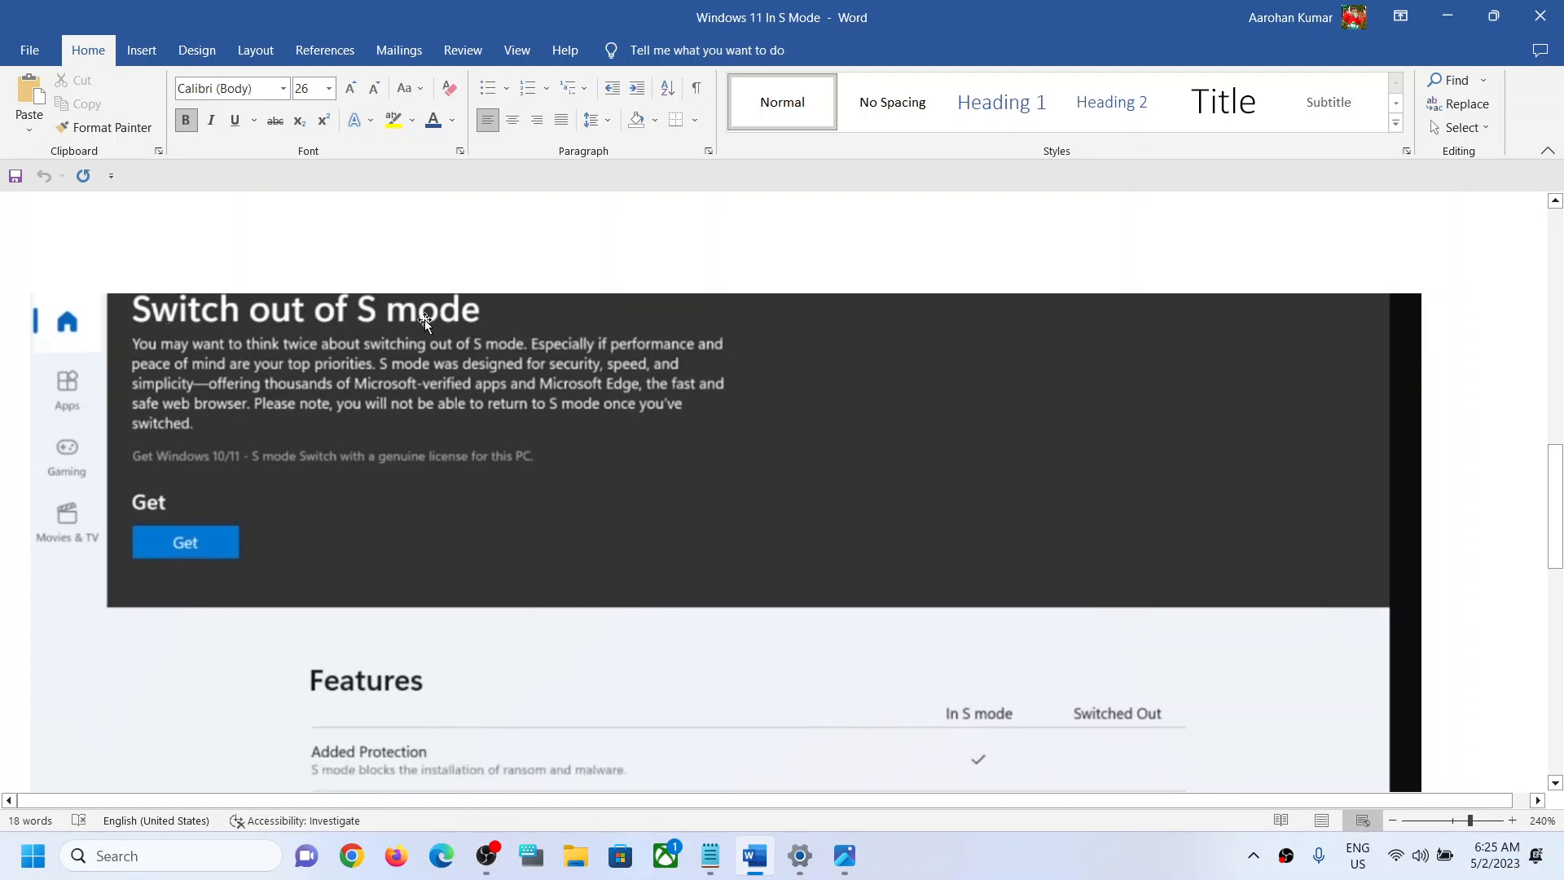
pyautogui.scroll(-3)
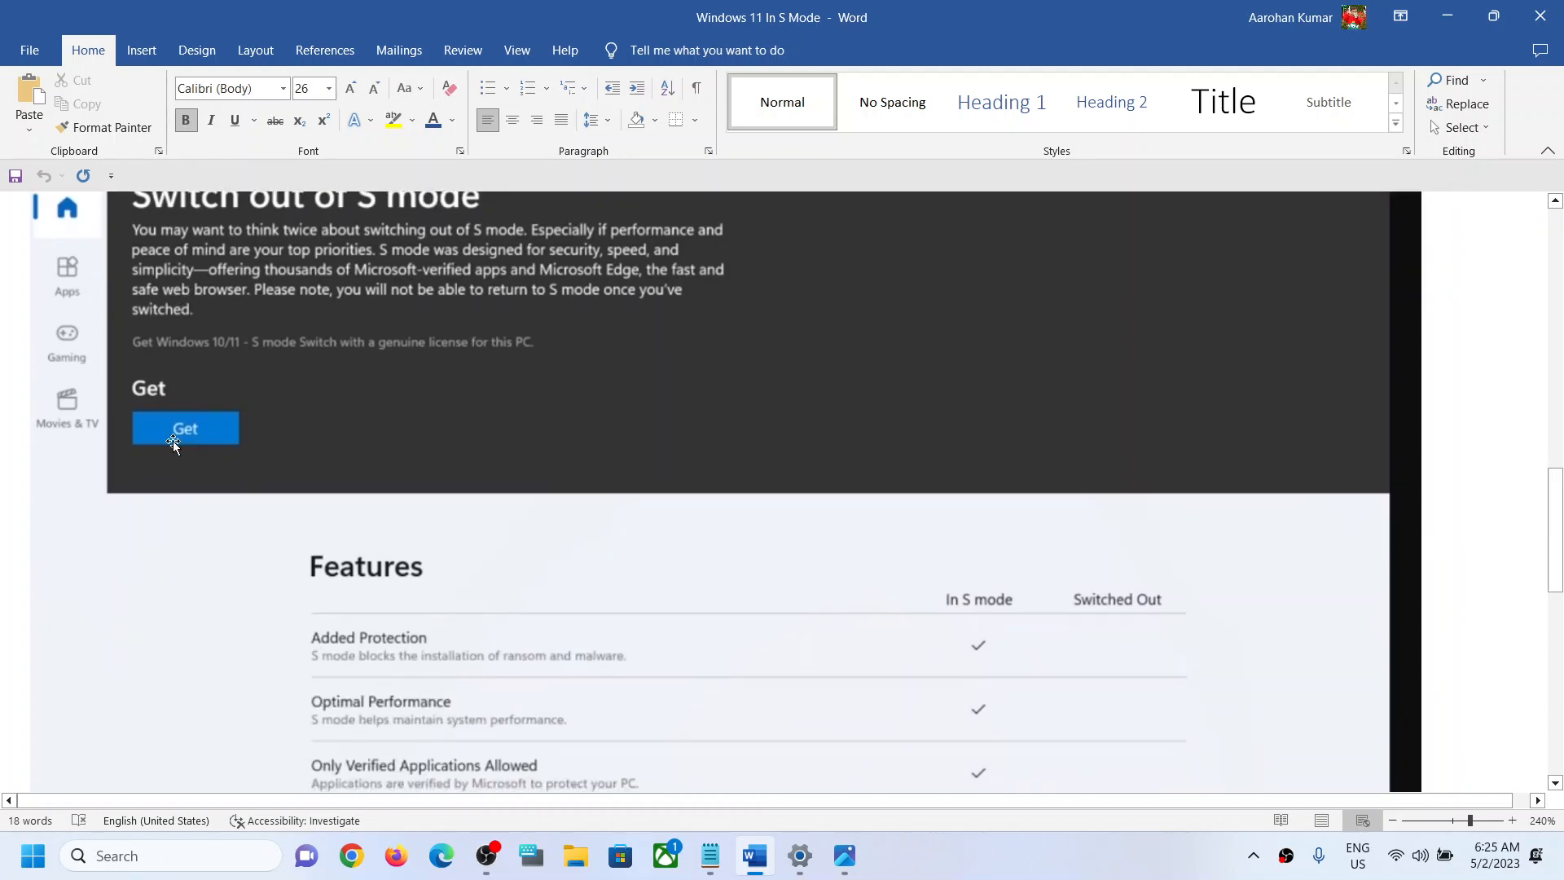
pyautogui.moveTo(315, 436)
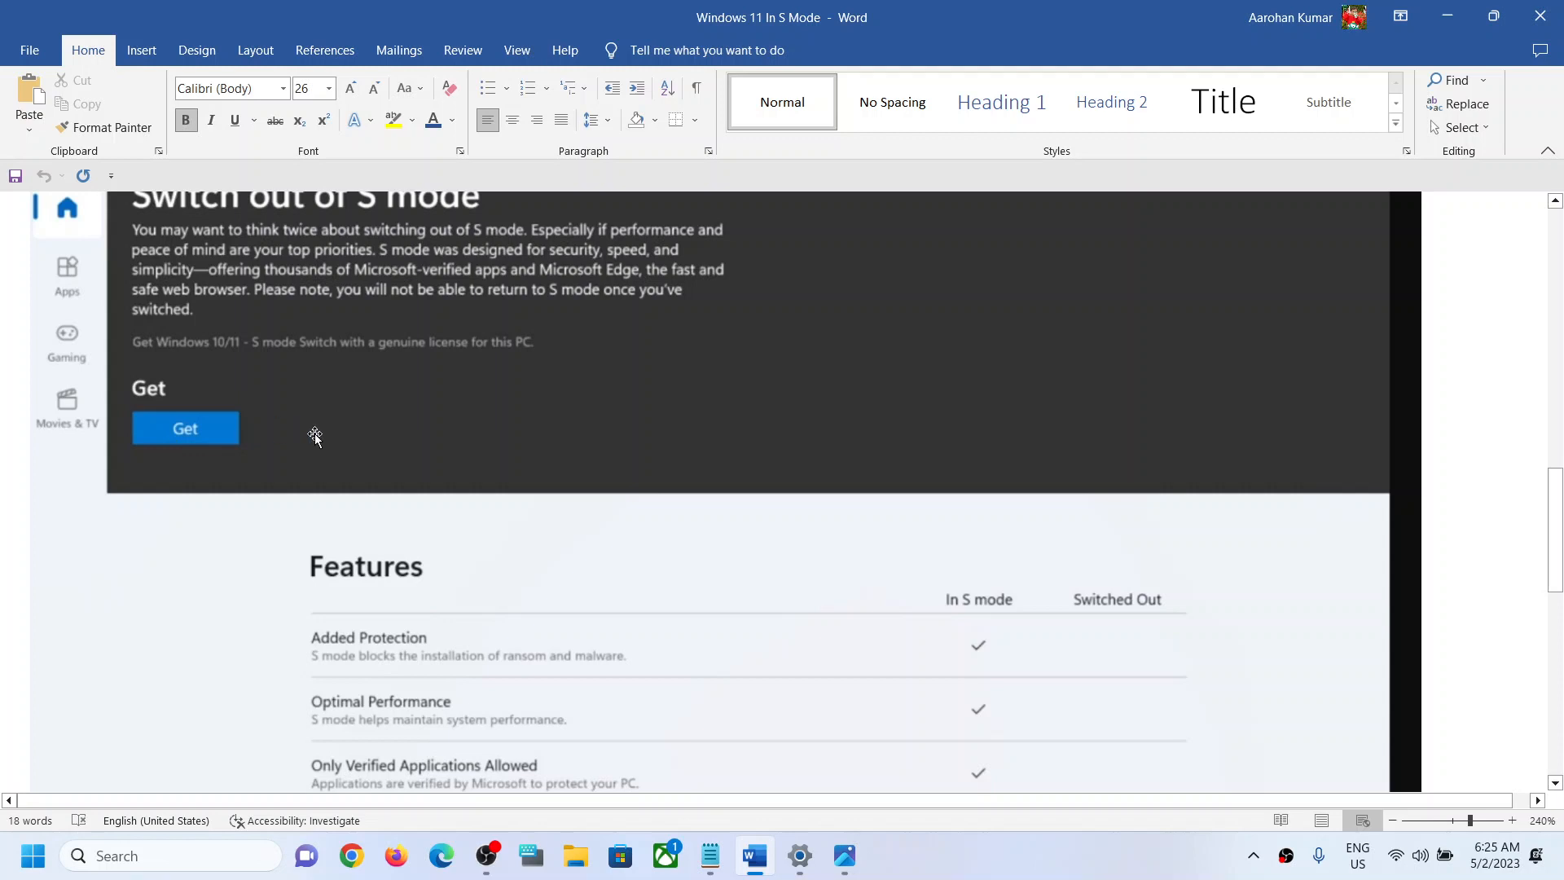
pyautogui.click(184, 427)
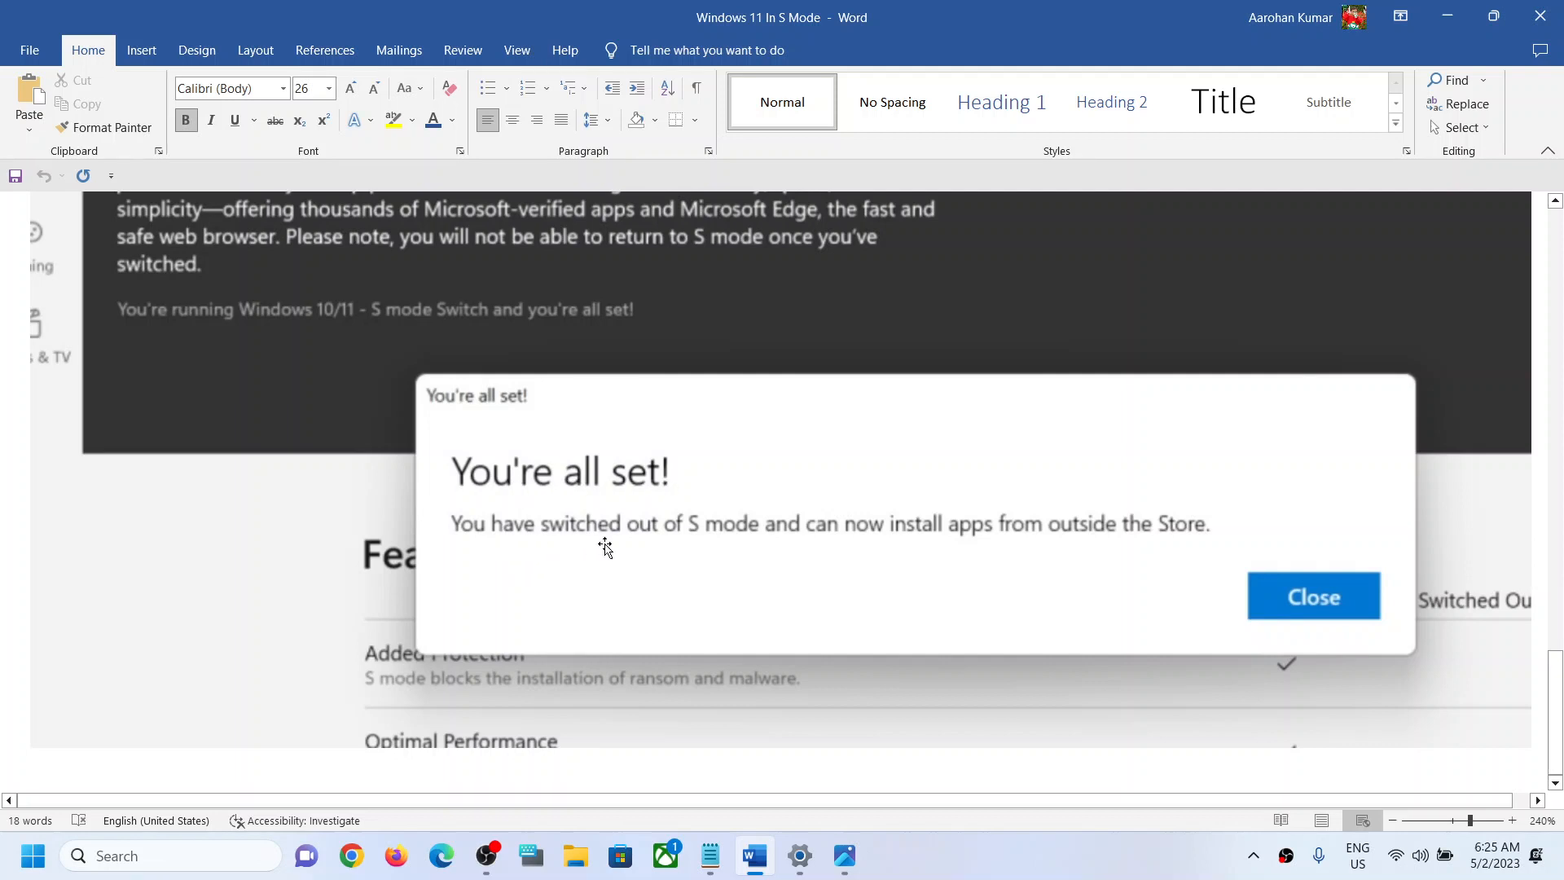
pyautogui.moveTo(889, 545)
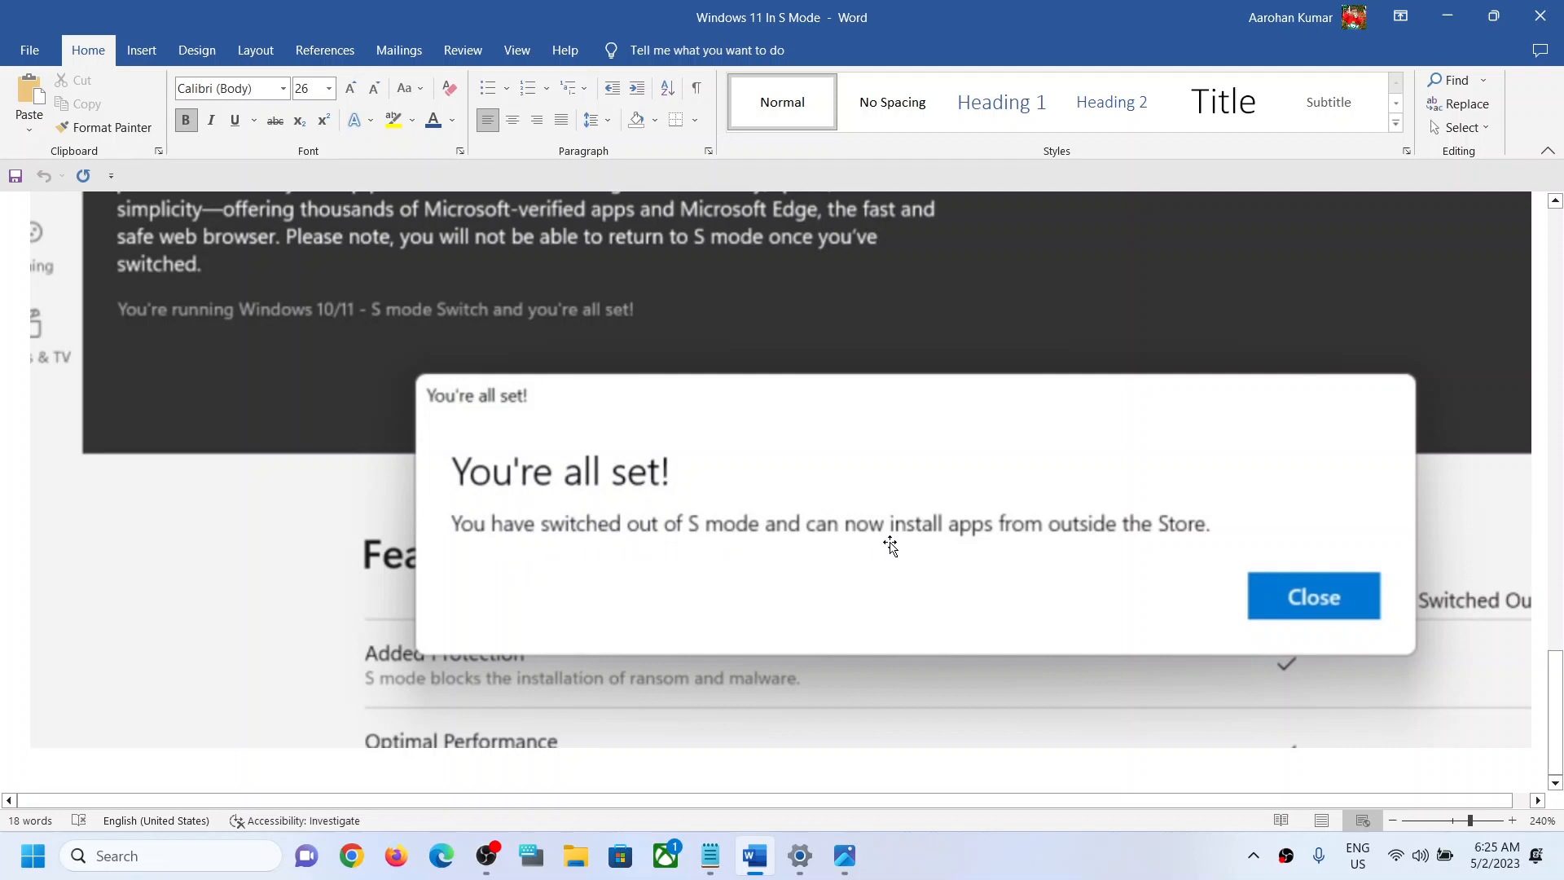
pyautogui.moveTo(1165, 552)
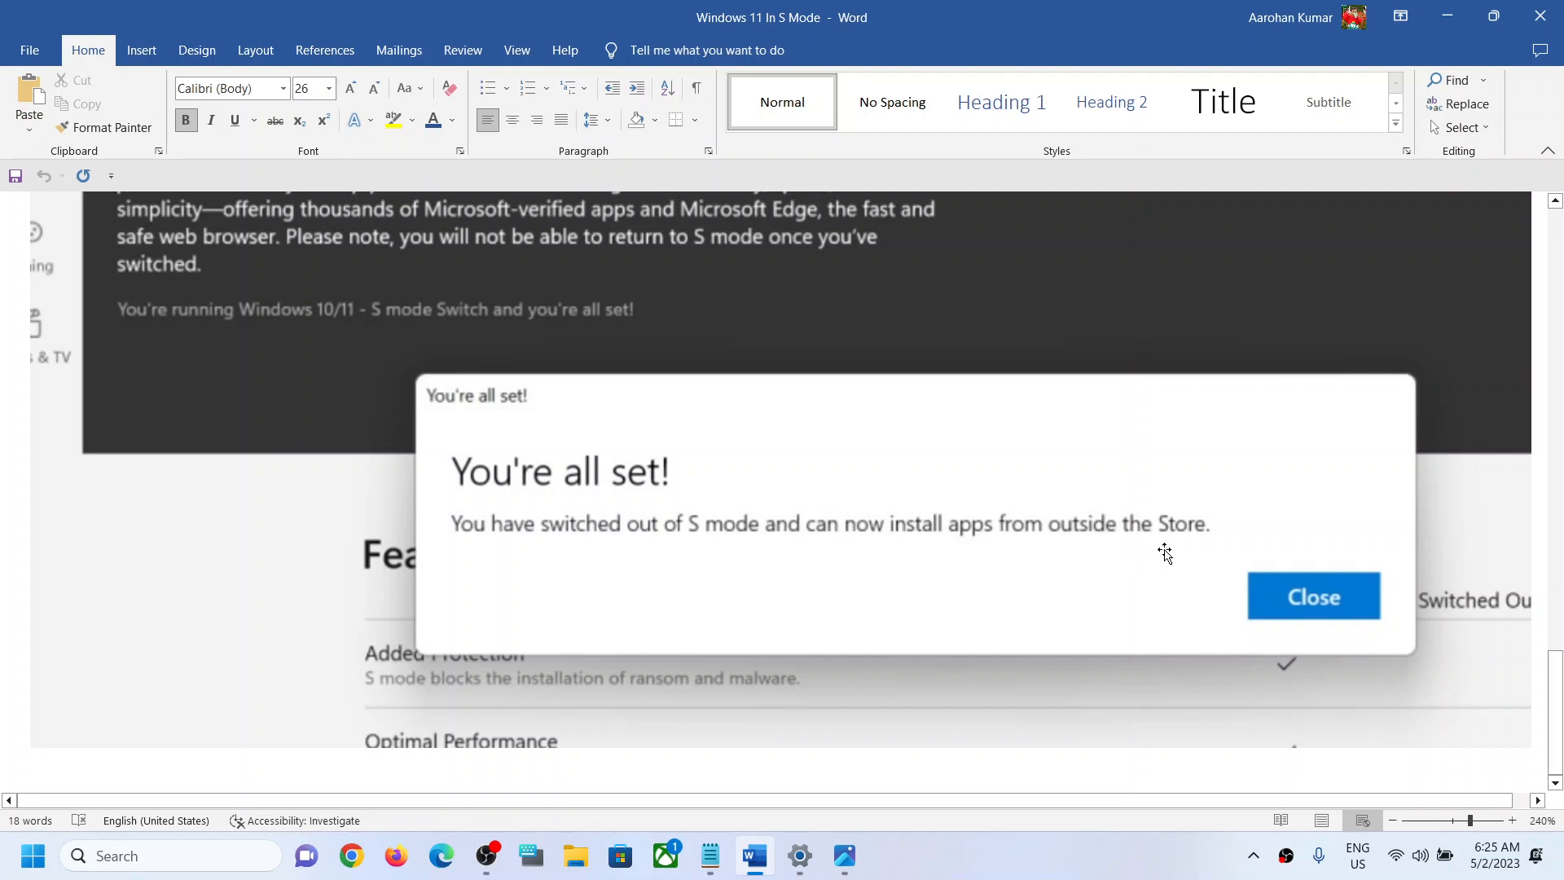
pyautogui.moveTo(825, 507)
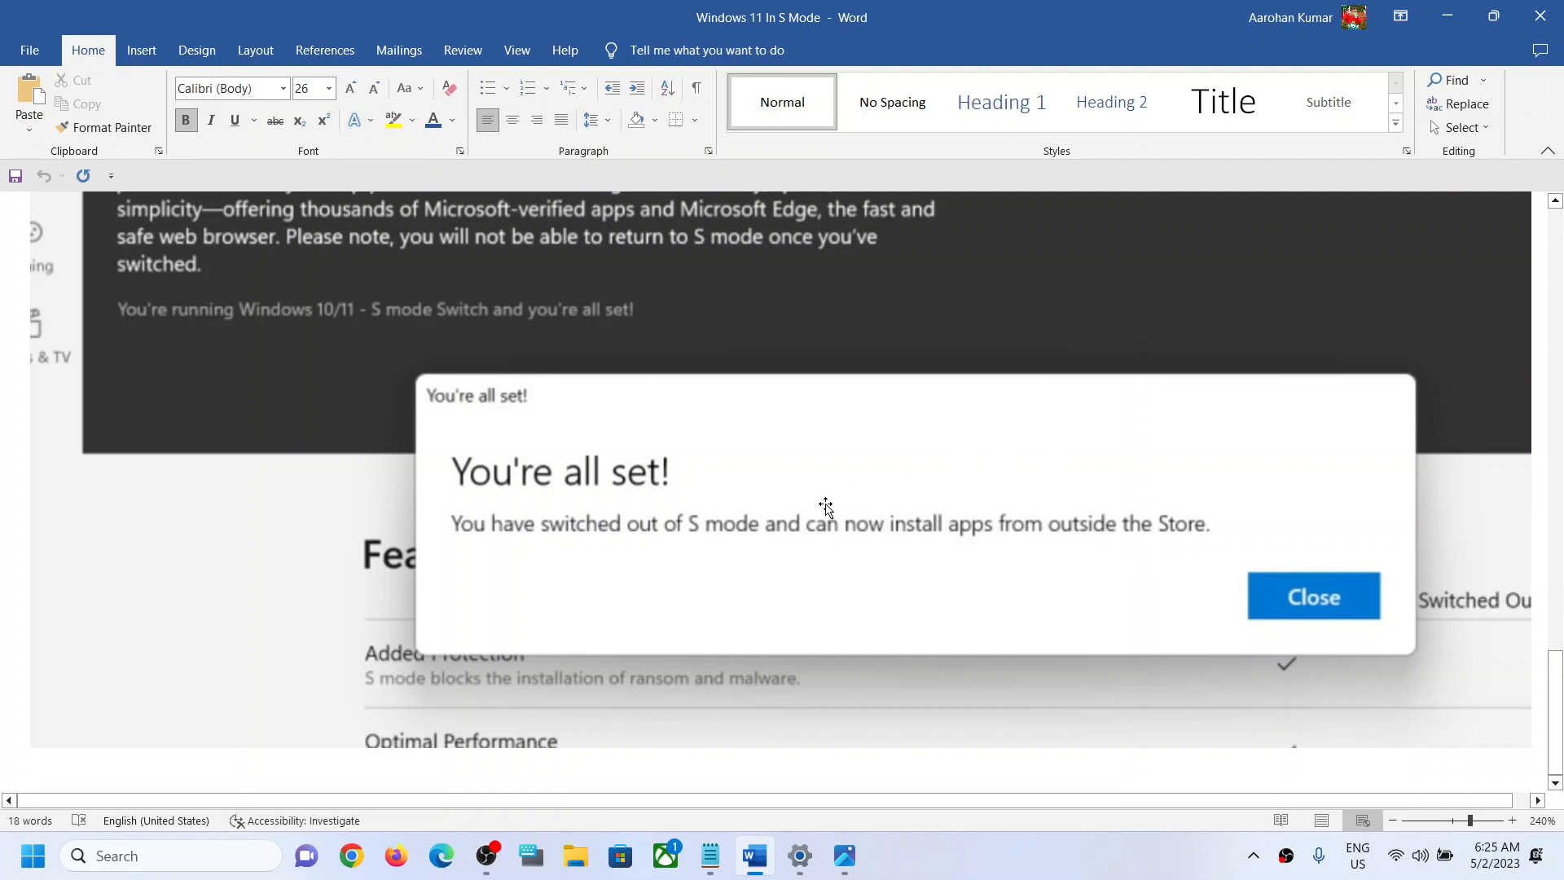
pyautogui.moveTo(752, 591)
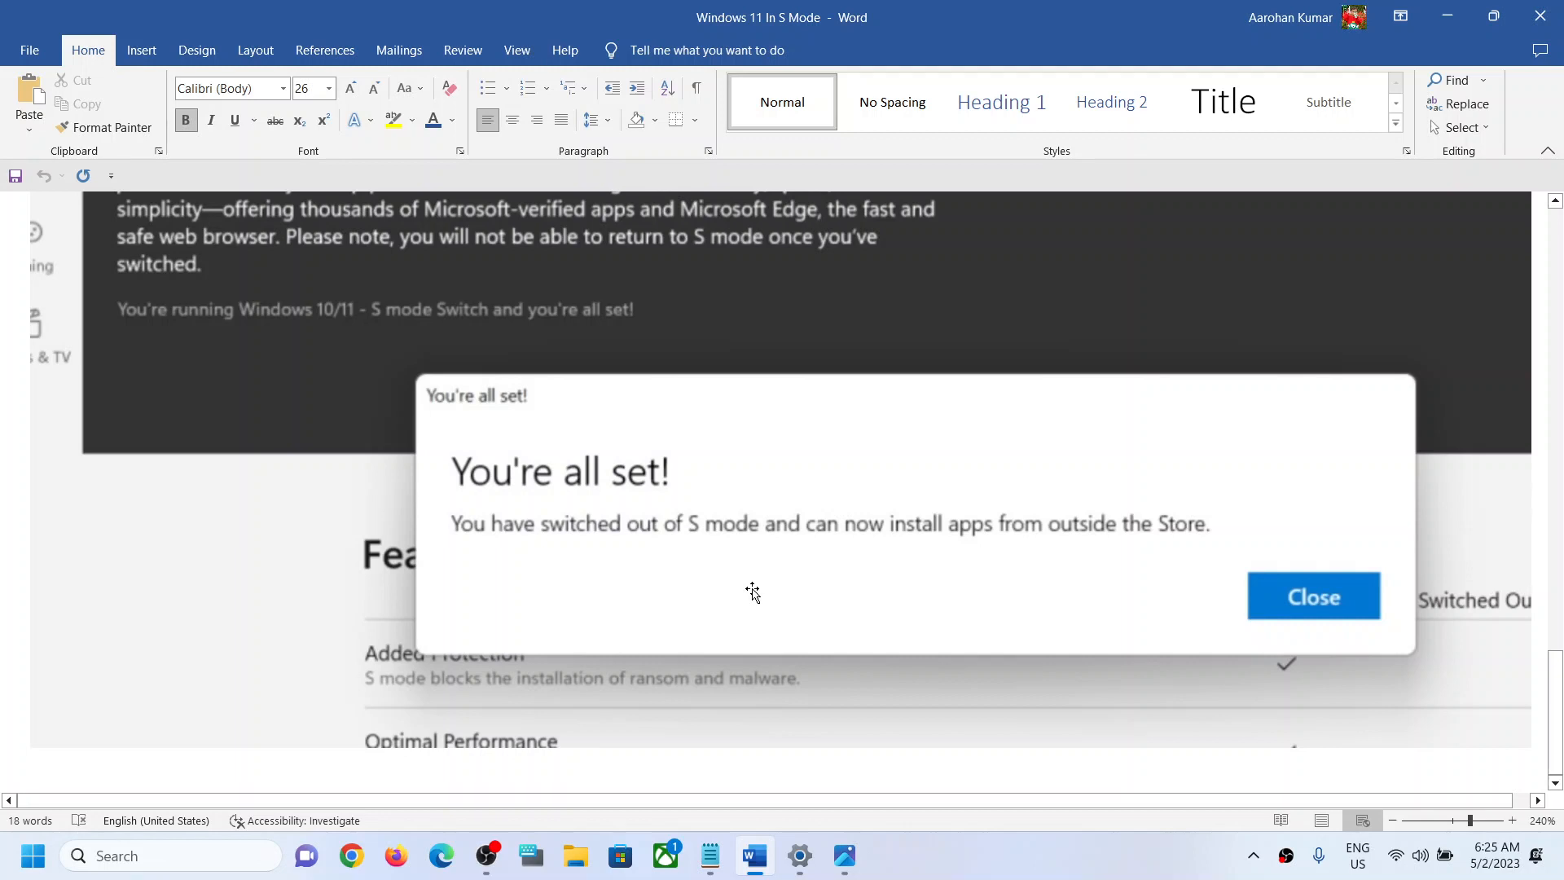
pyautogui.moveTo(714, 838)
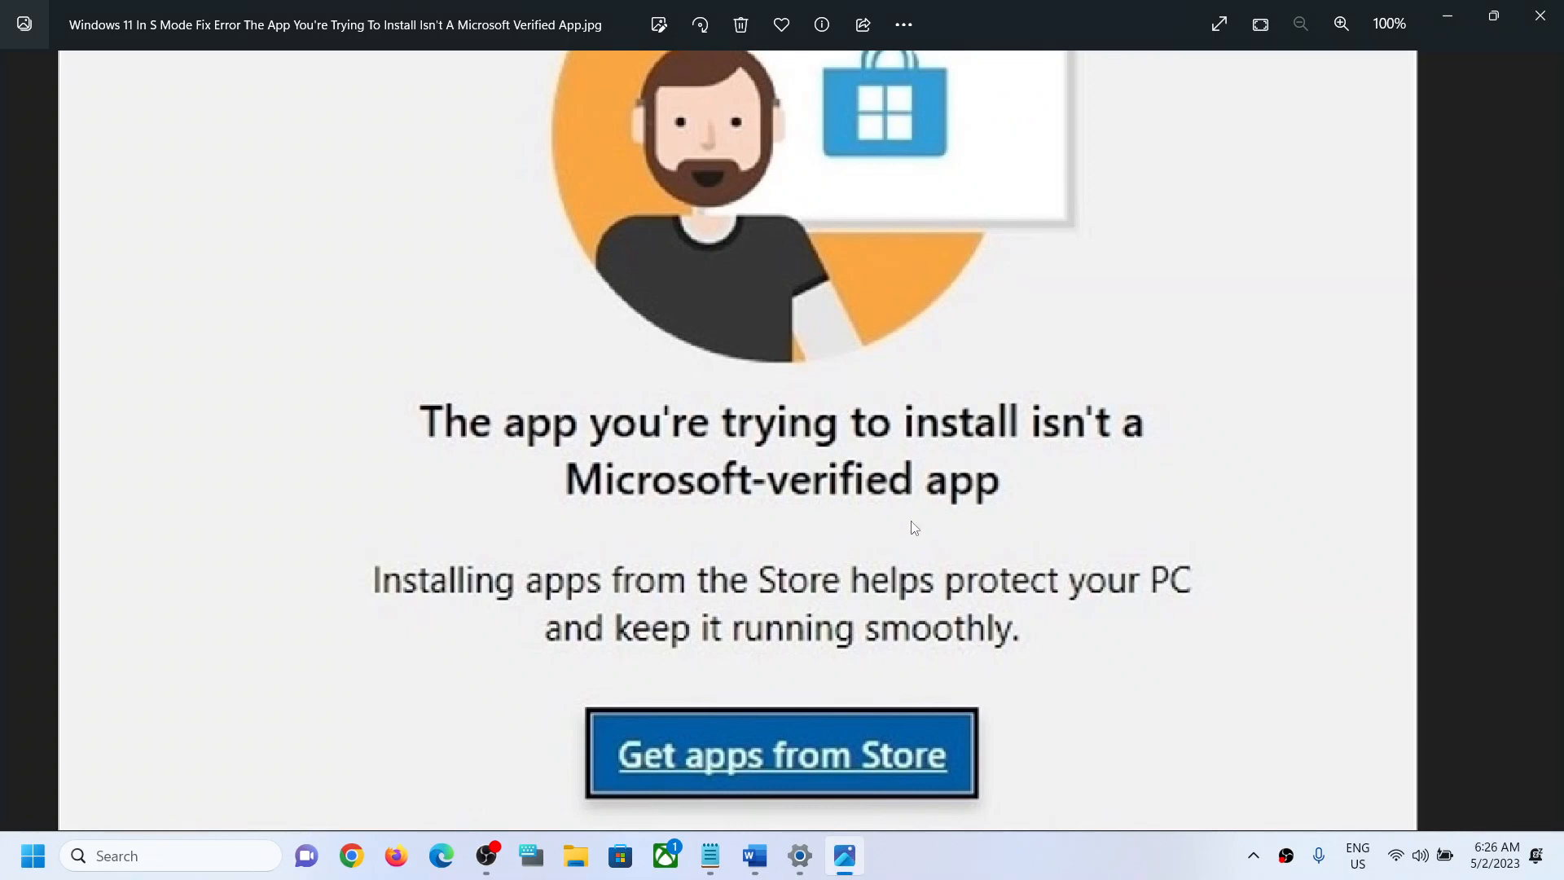
pyautogui.moveTo(835, 698)
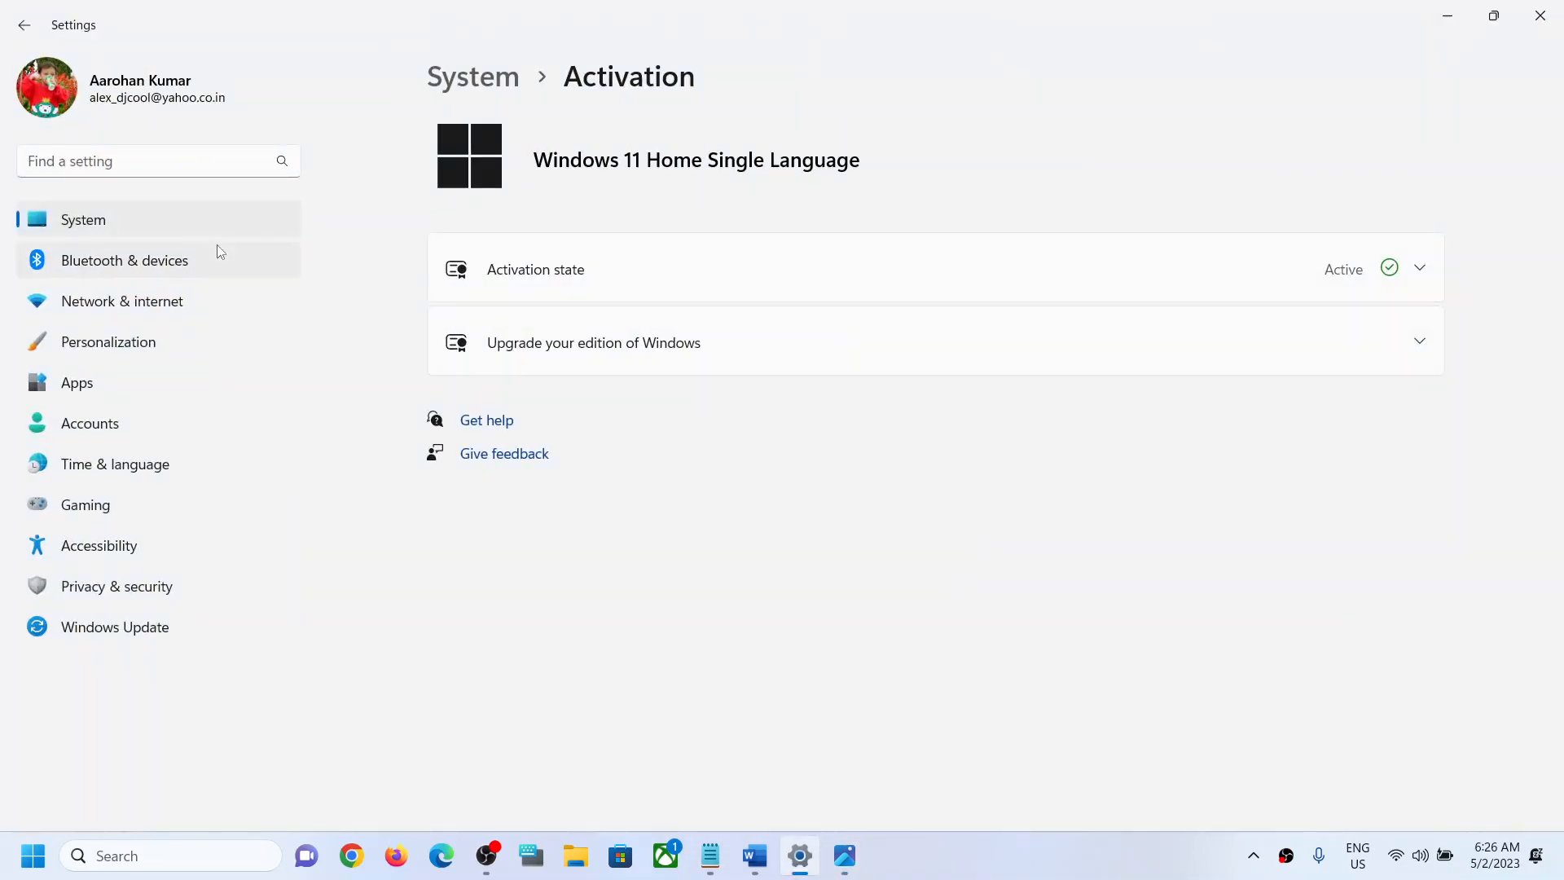
# In Apps > Advanced app settings, set 'Choose where to get apps' to Anywhere
pyautogui.click(77, 382)
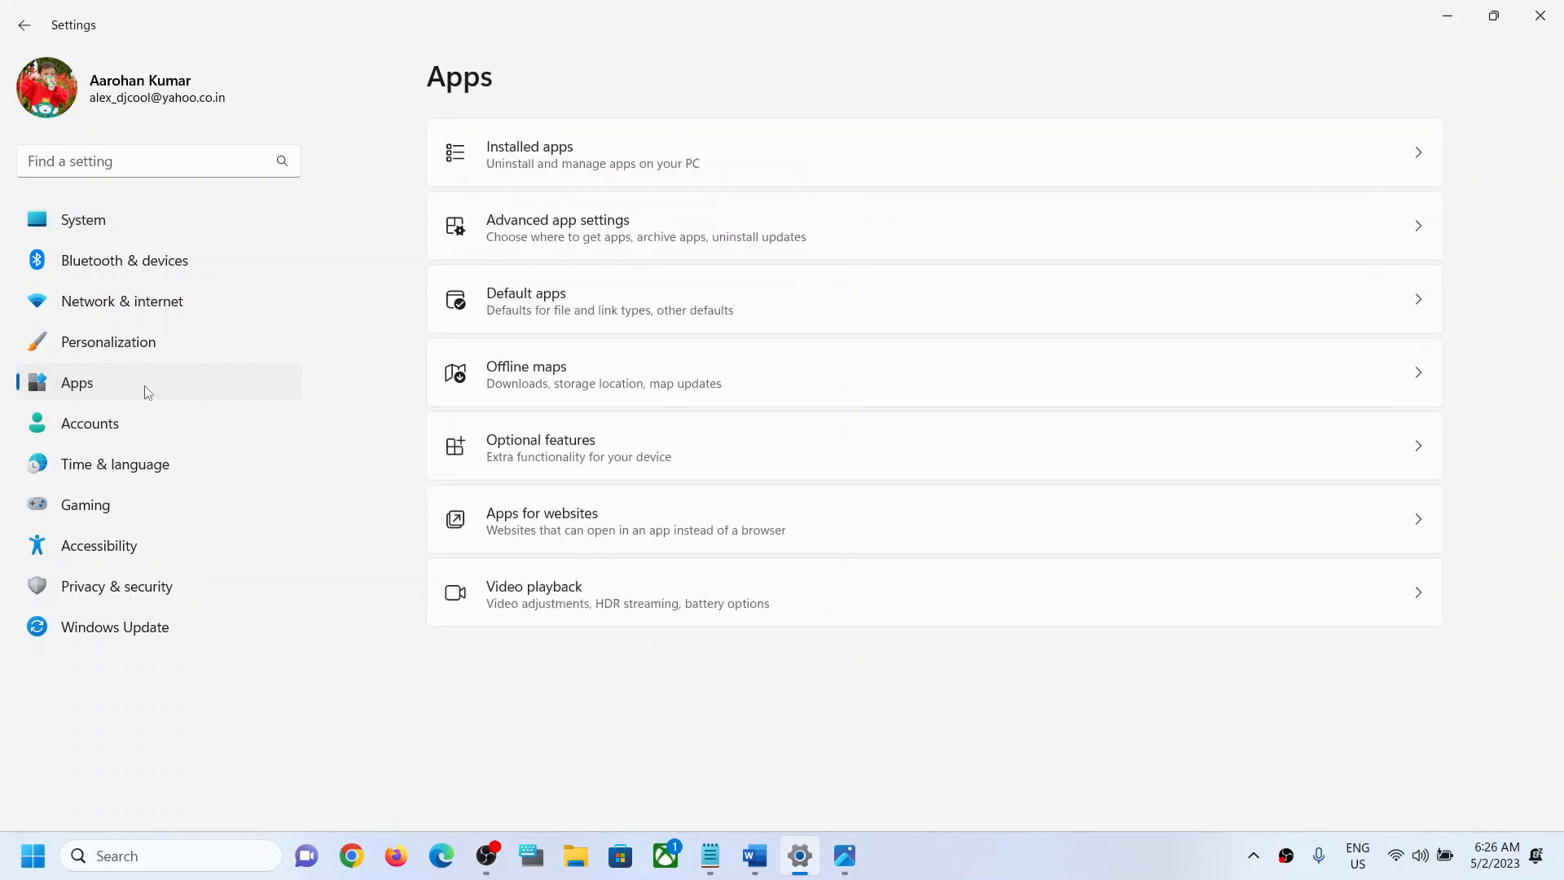
pyautogui.moveTo(537, 235)
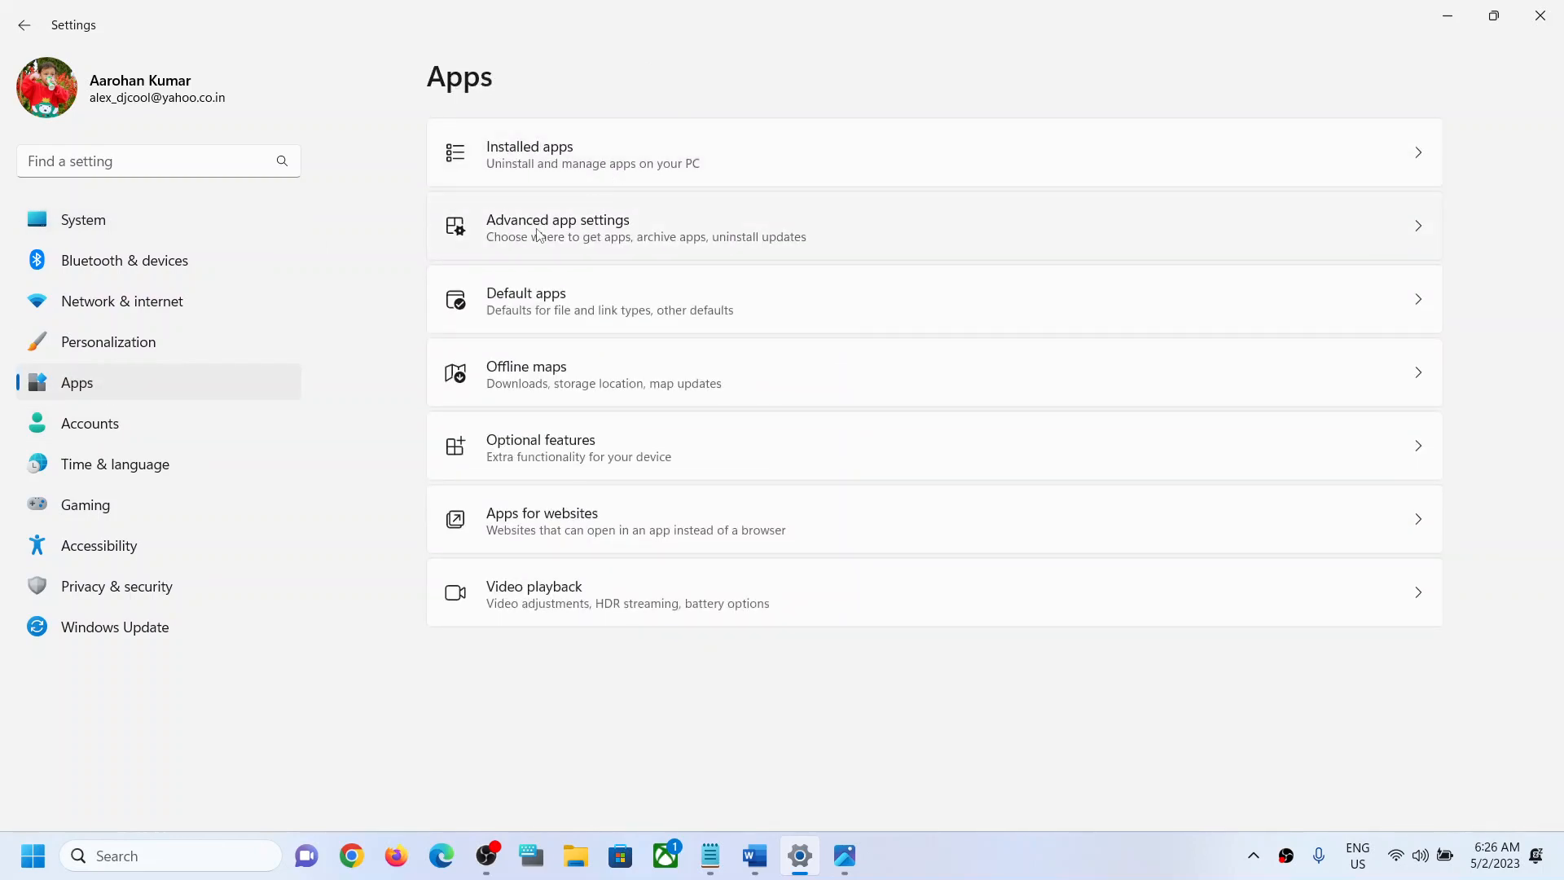
pyautogui.click(557, 227)
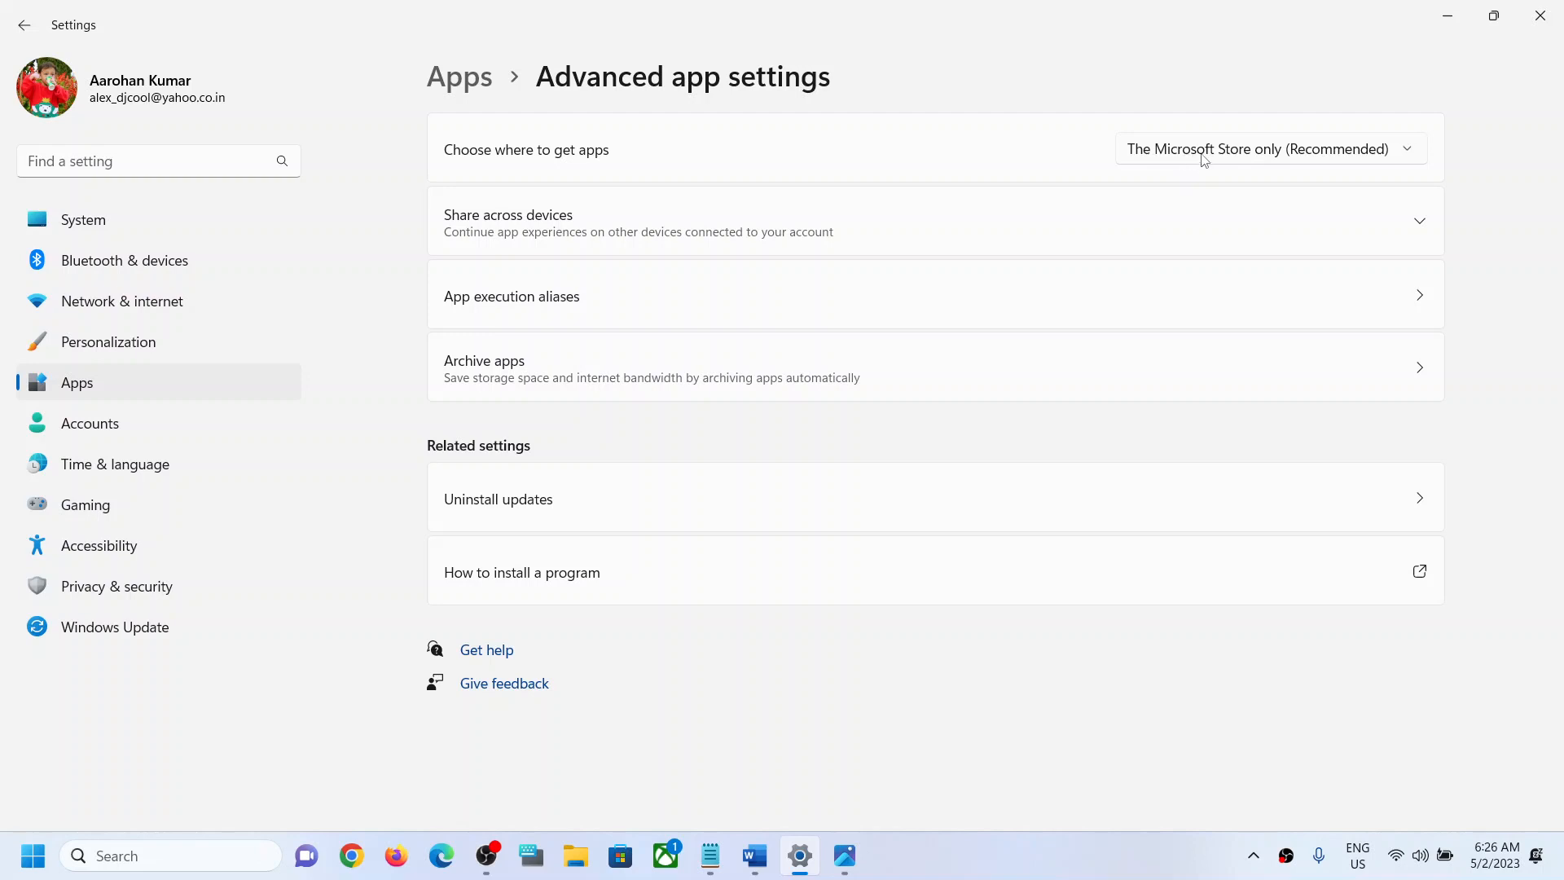
pyautogui.moveTo(1262, 159)
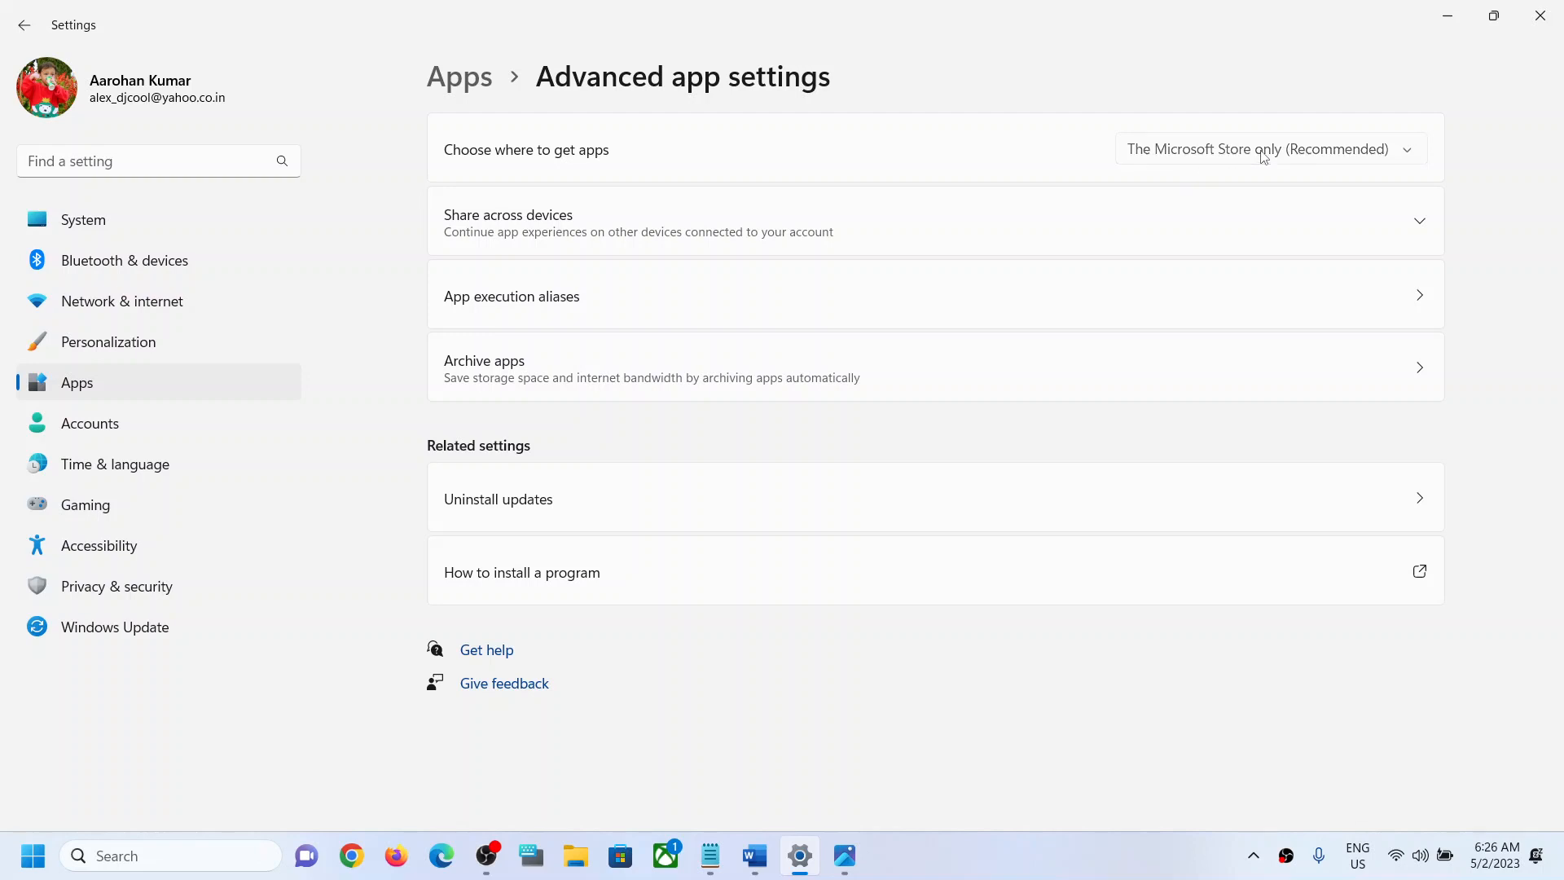
pyautogui.click(1269, 148)
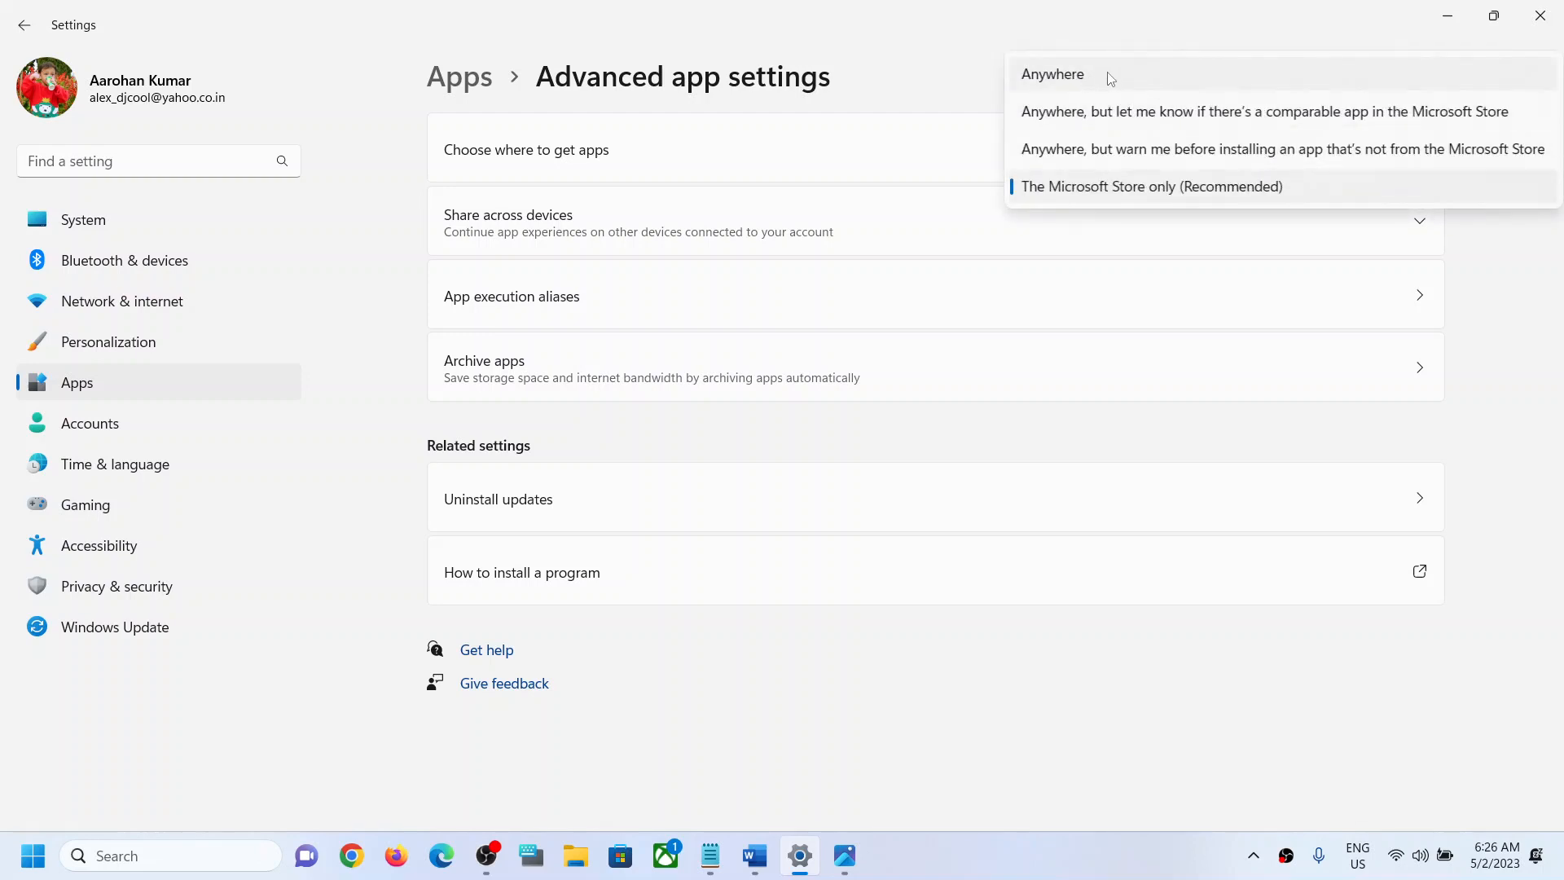
pyautogui.click(1052, 75)
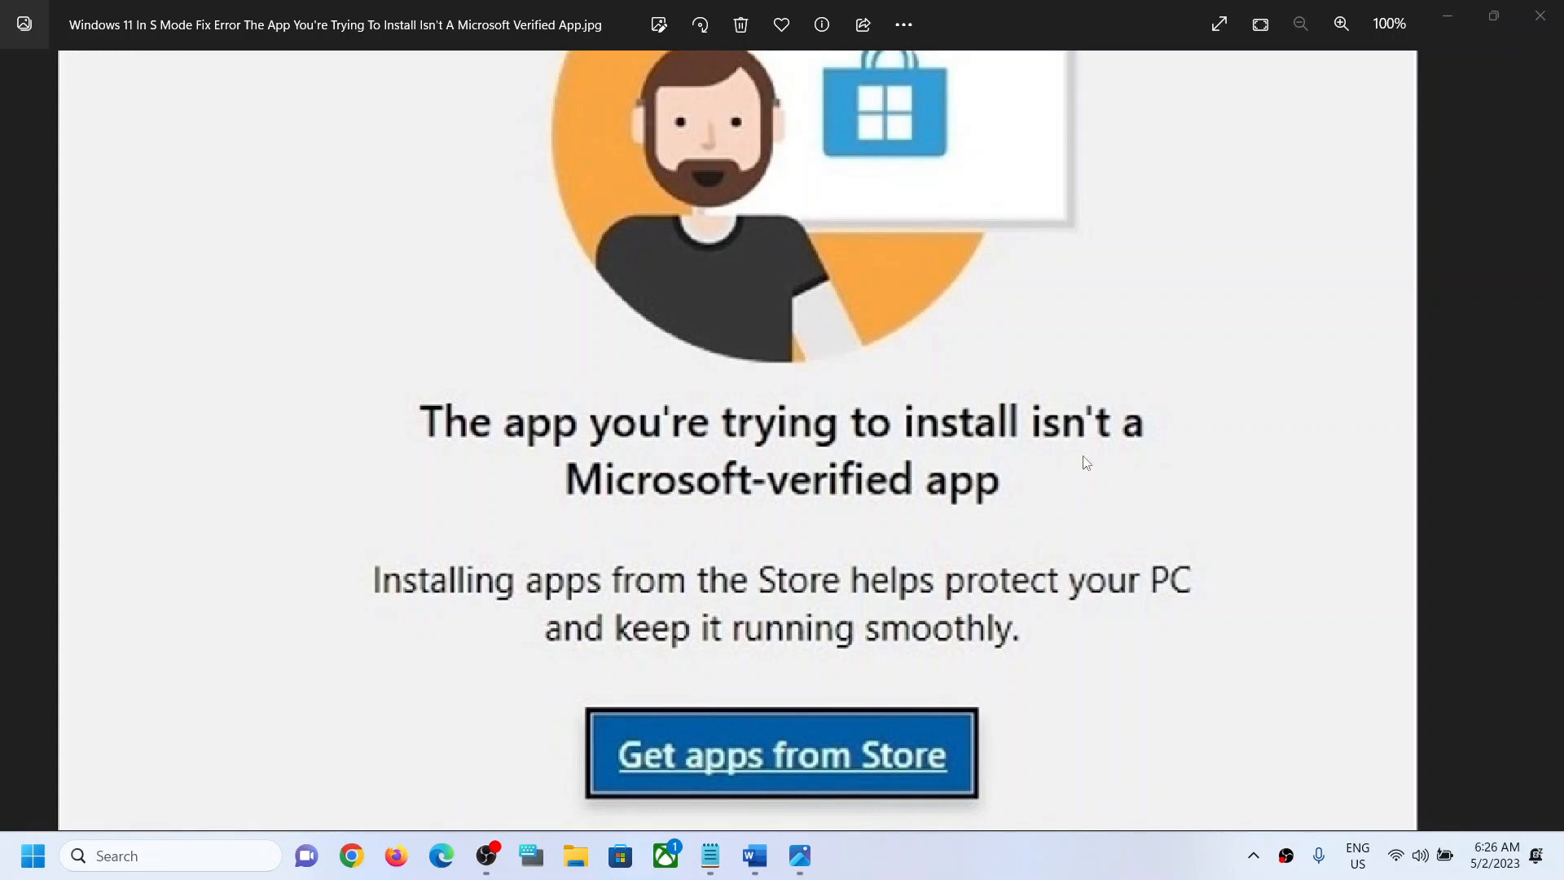
pyautogui.moveTo(920, 470)
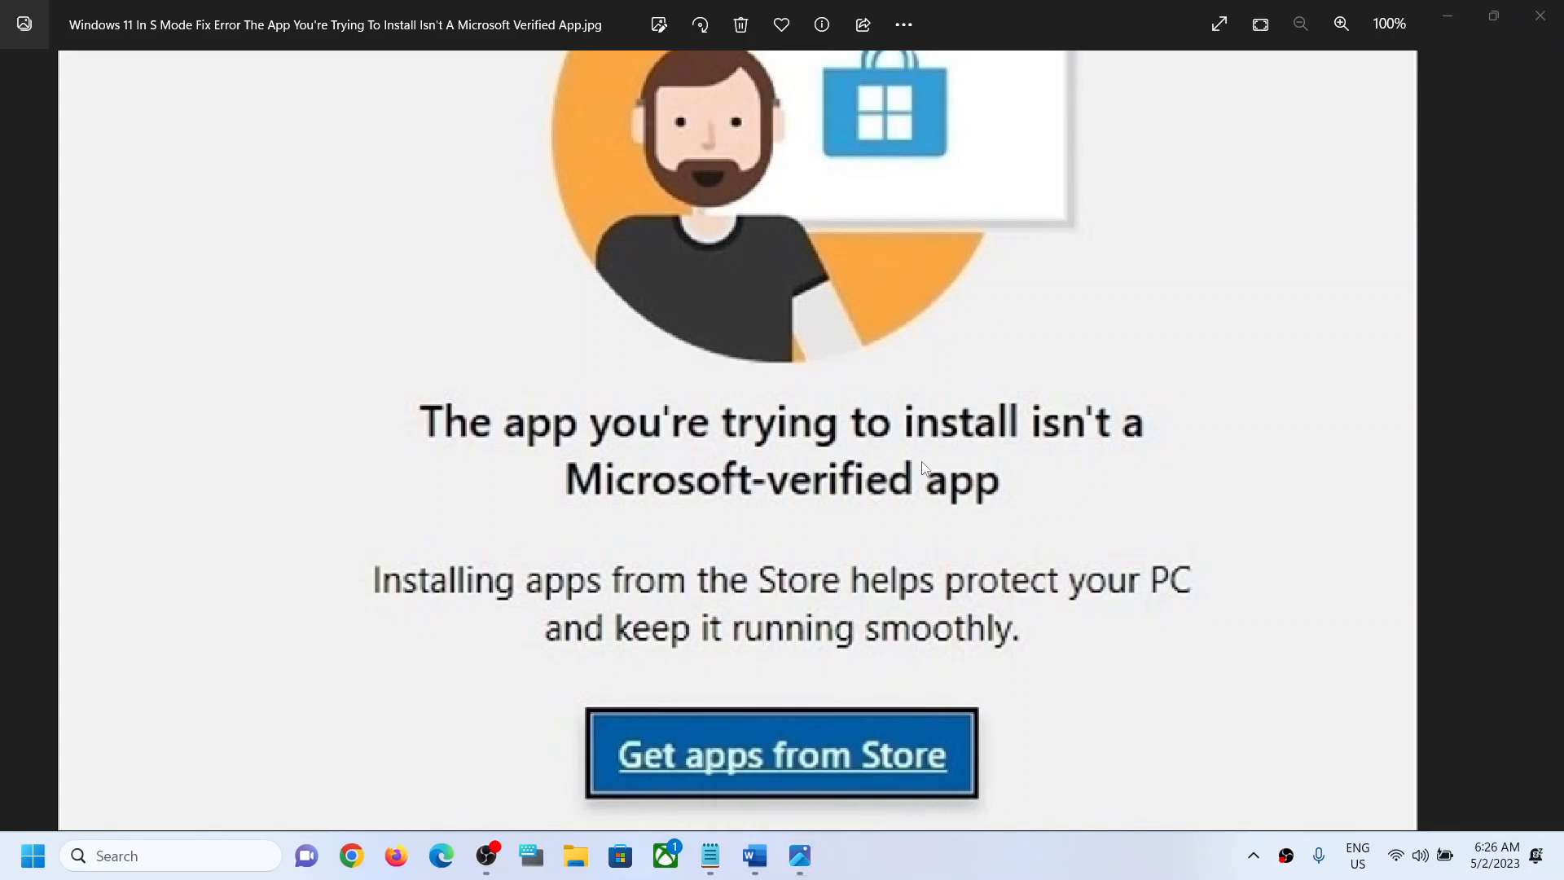
pyautogui.moveTo(1037, 874)
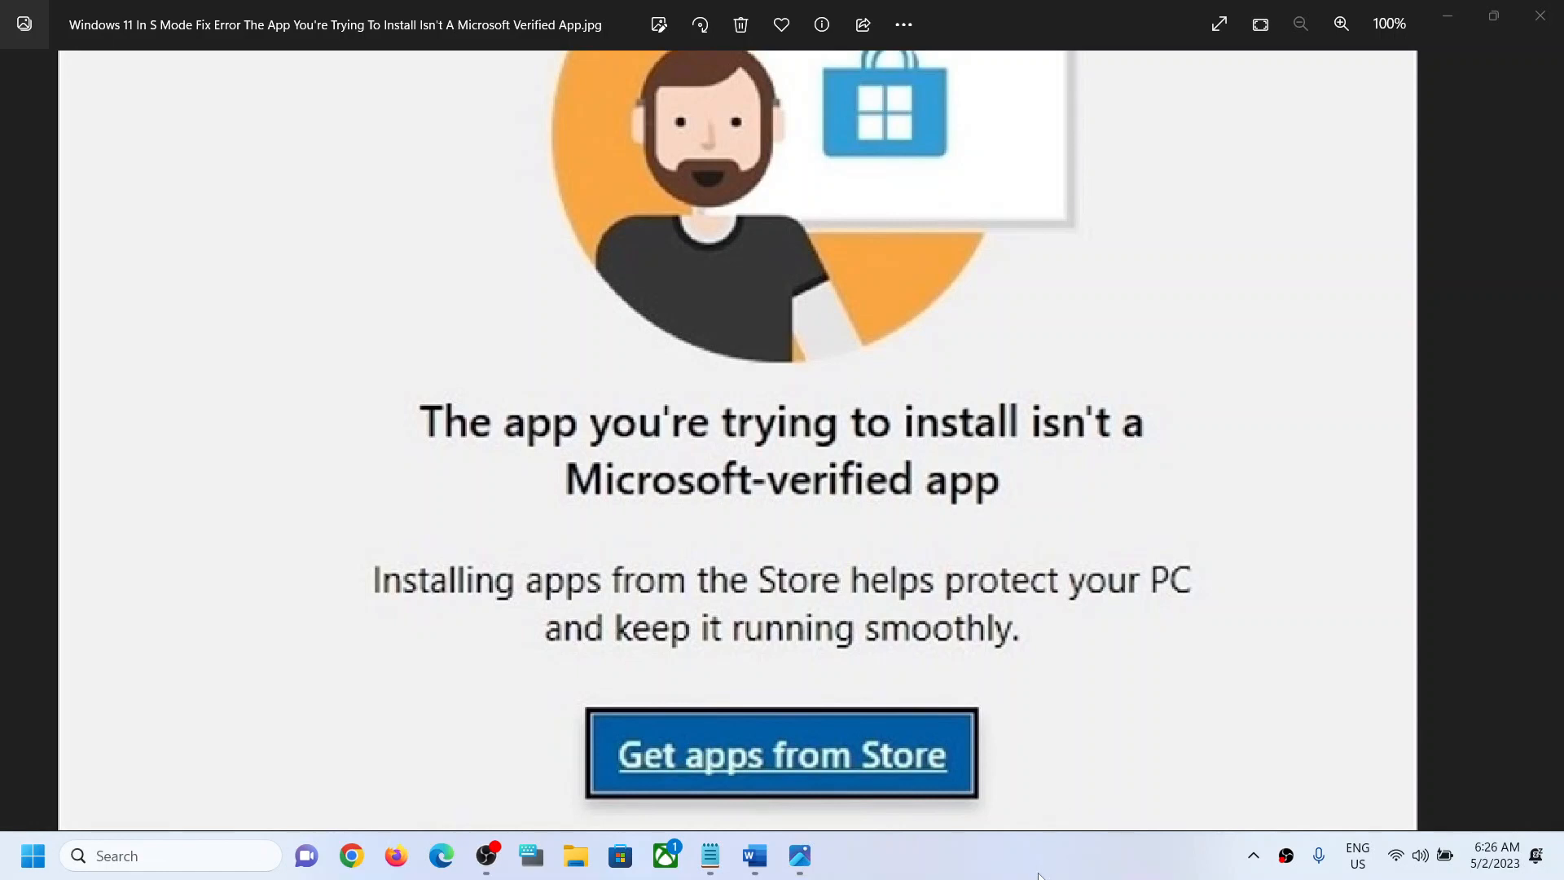